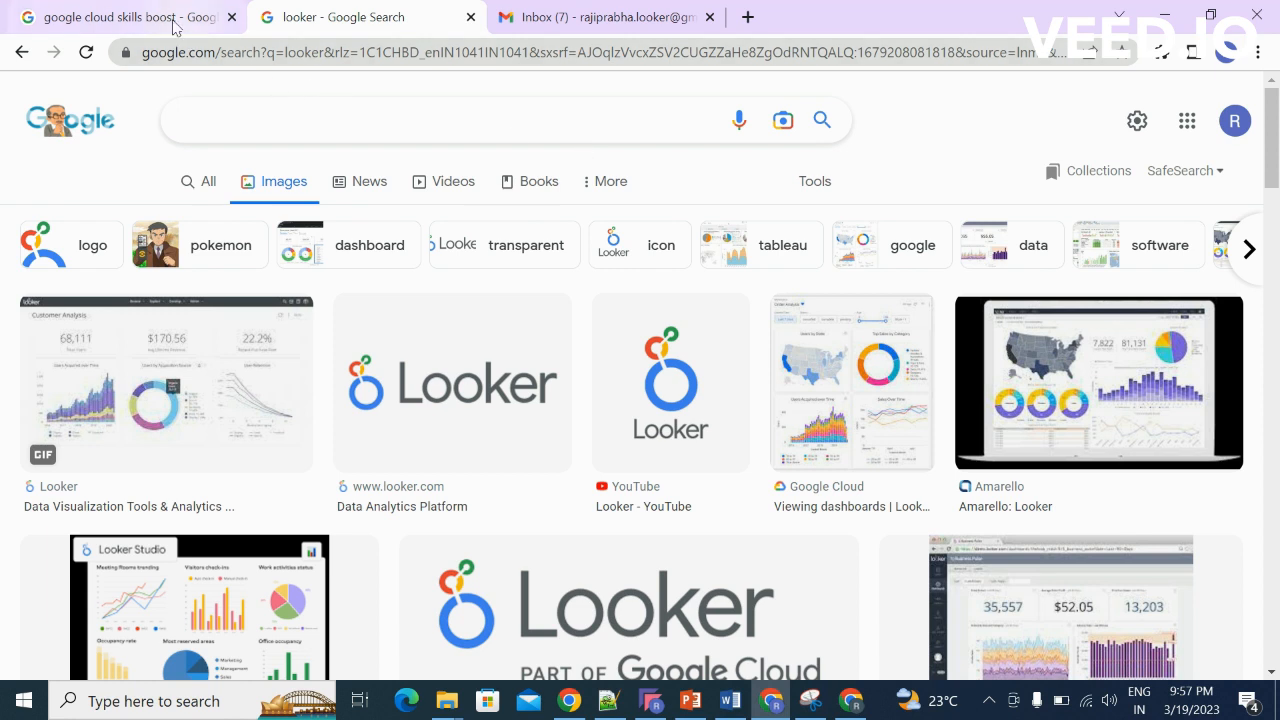
- Open the Google Cloud Skills Boost site from the 'google cloud skills boost' search results
{"action": "left_click", "coordinate": [120, 17]}
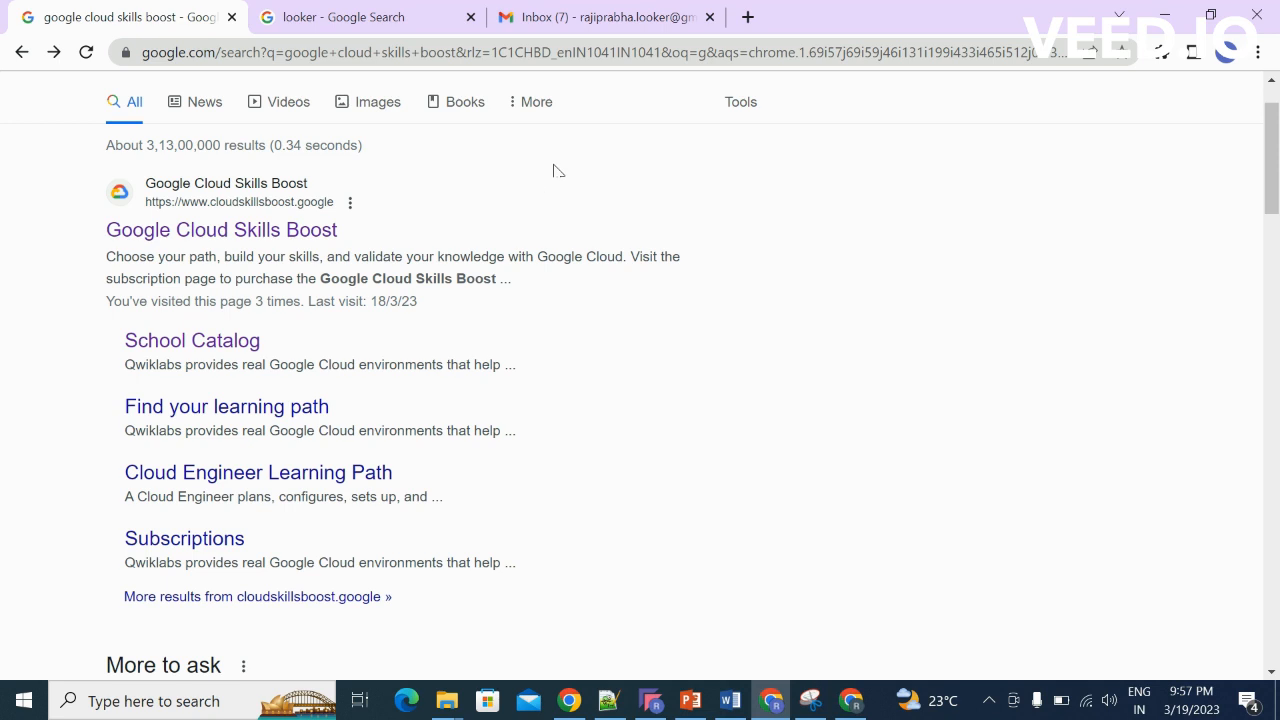
{"action": "mouse_move", "coordinate": [5, 62]}
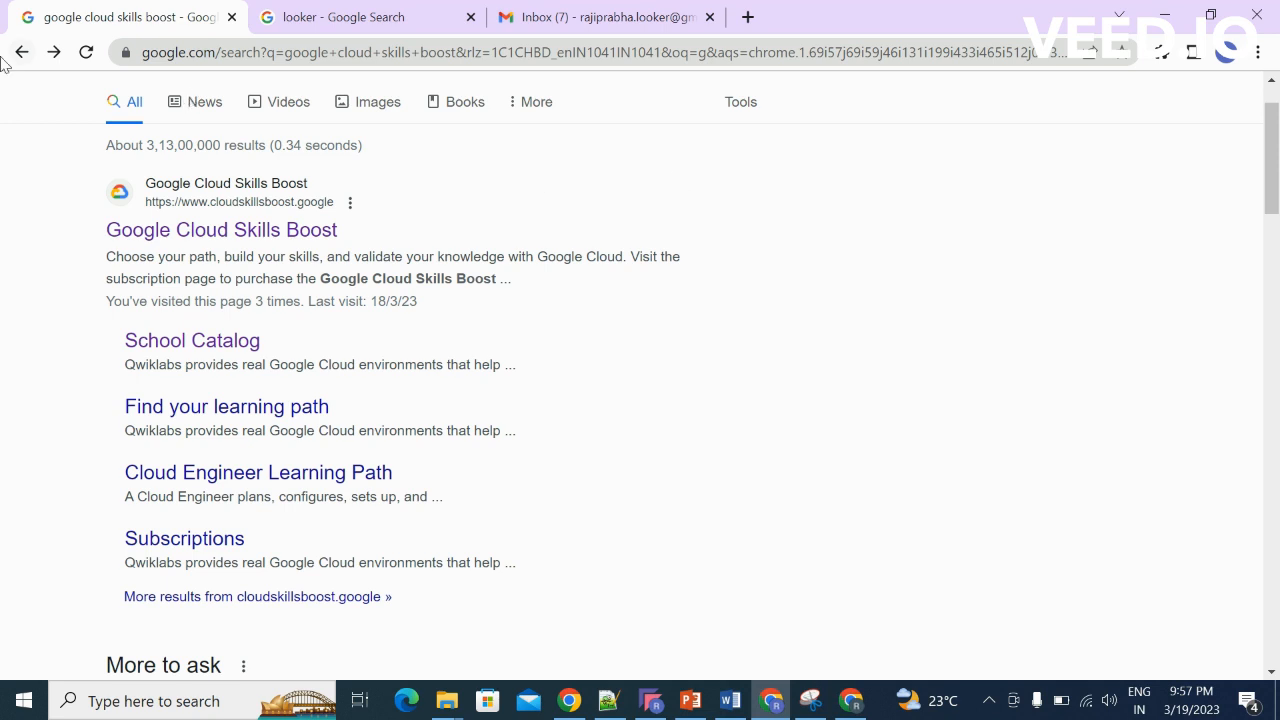
{"action": "left_click", "coordinate": [221, 229]}
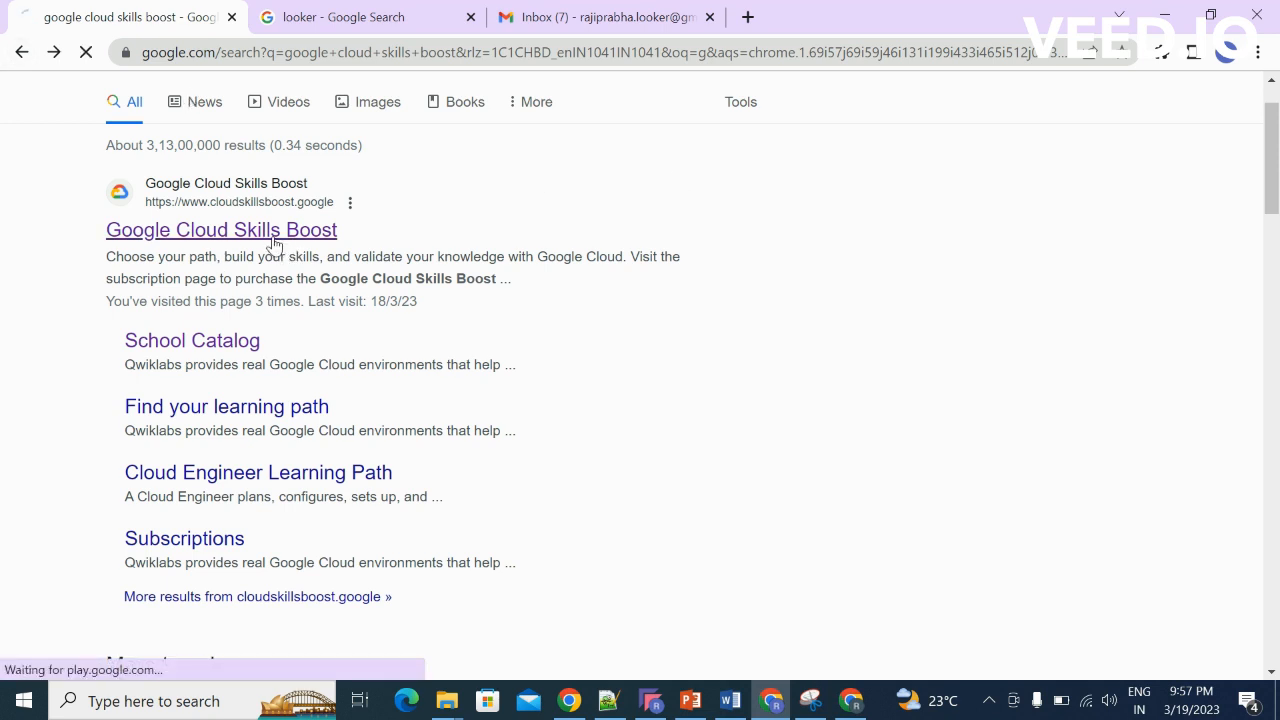
- Join Google Cloud Skills Boost by signing in with an existing Google account
{"action": "left_click", "coordinate": [221, 229]}
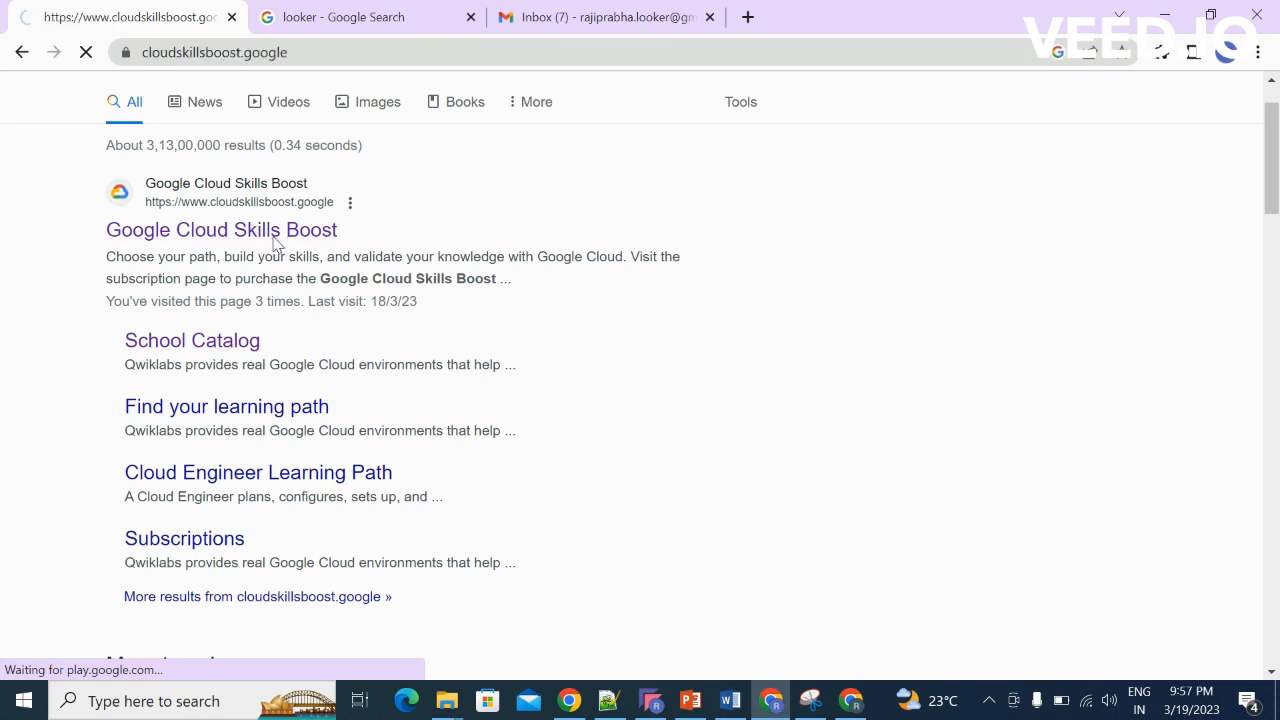
{"action": "left_click", "coordinate": [221, 229]}
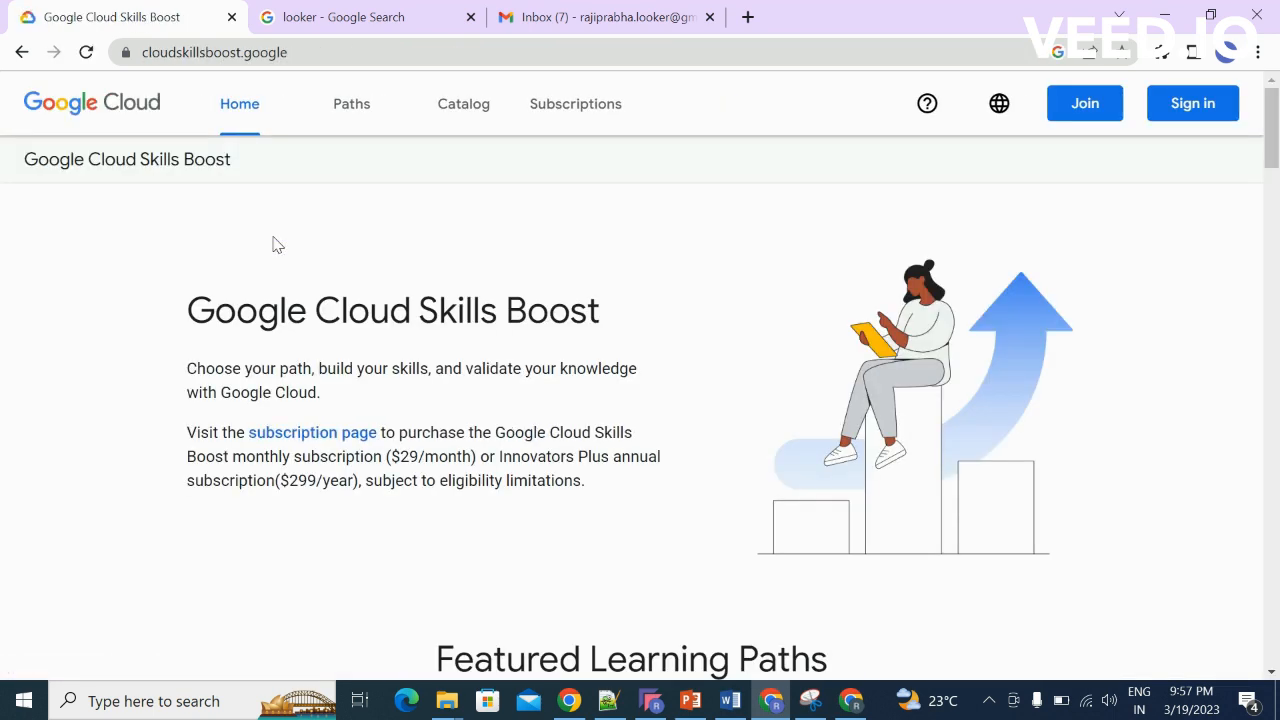
{"action": "mouse_move", "coordinate": [1098, 140]}
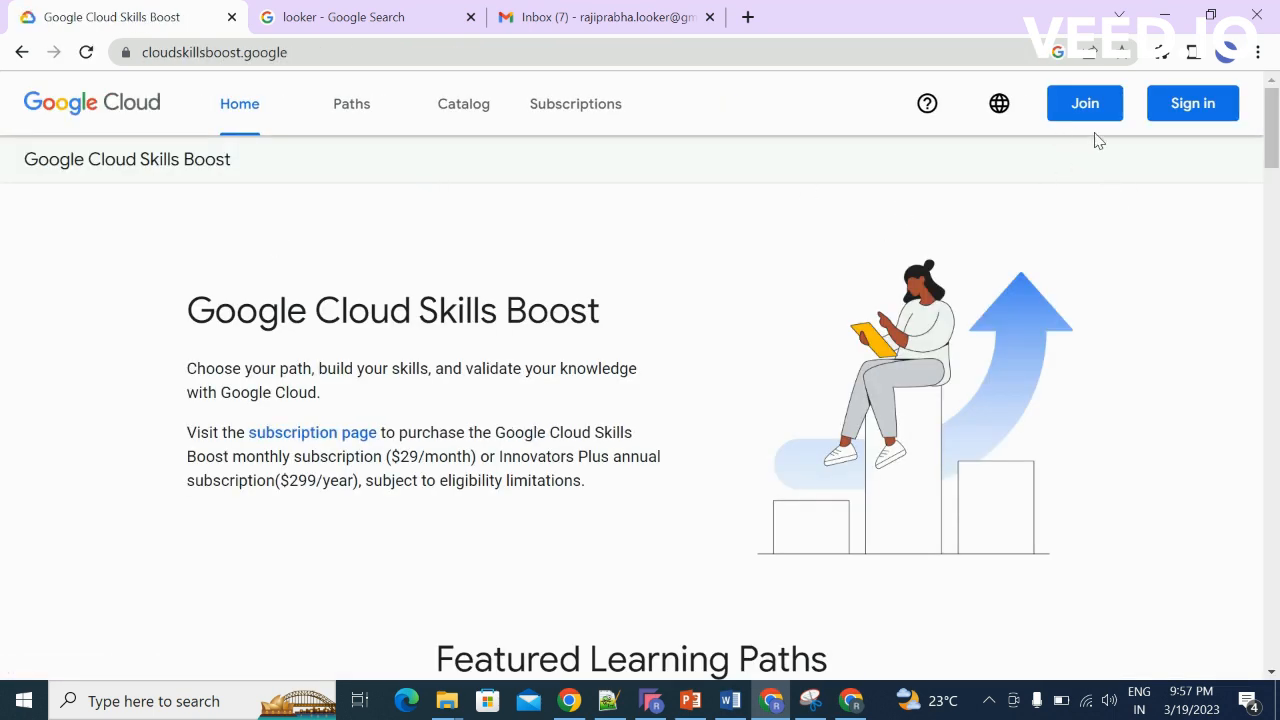
{"action": "left_click", "coordinate": [1085, 103]}
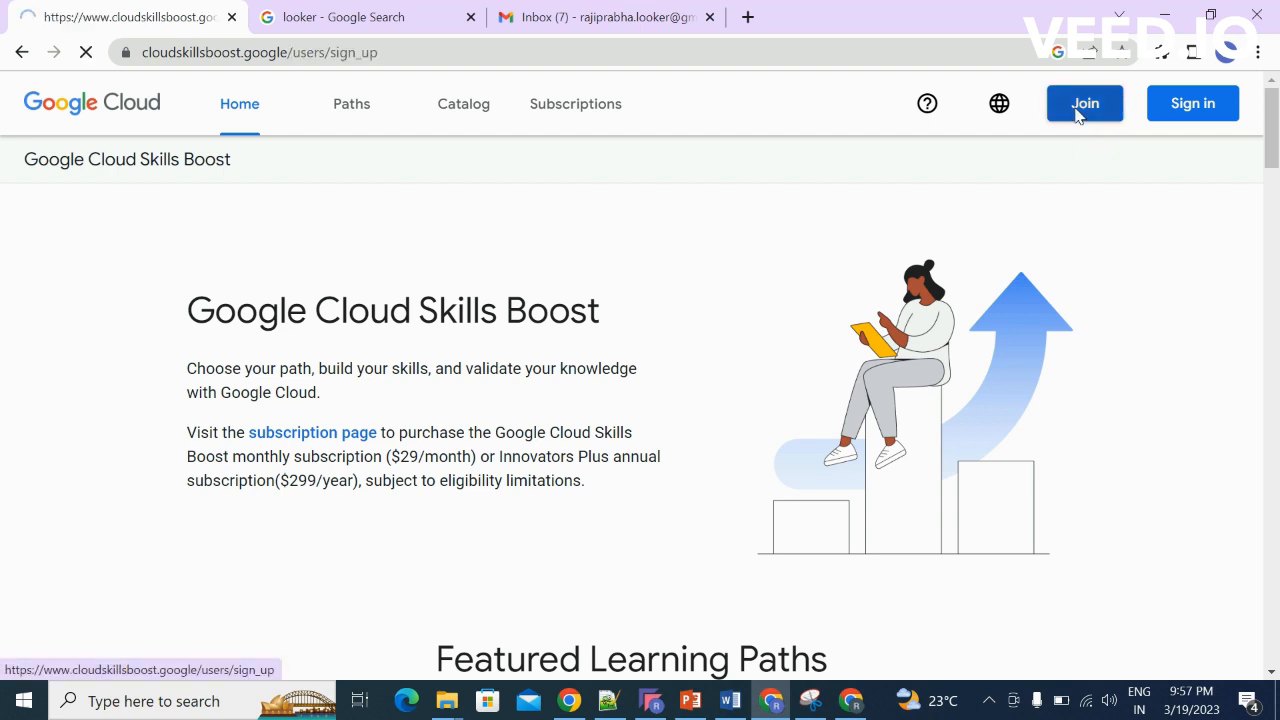
{"action": "left_click", "coordinate": [1085, 103]}
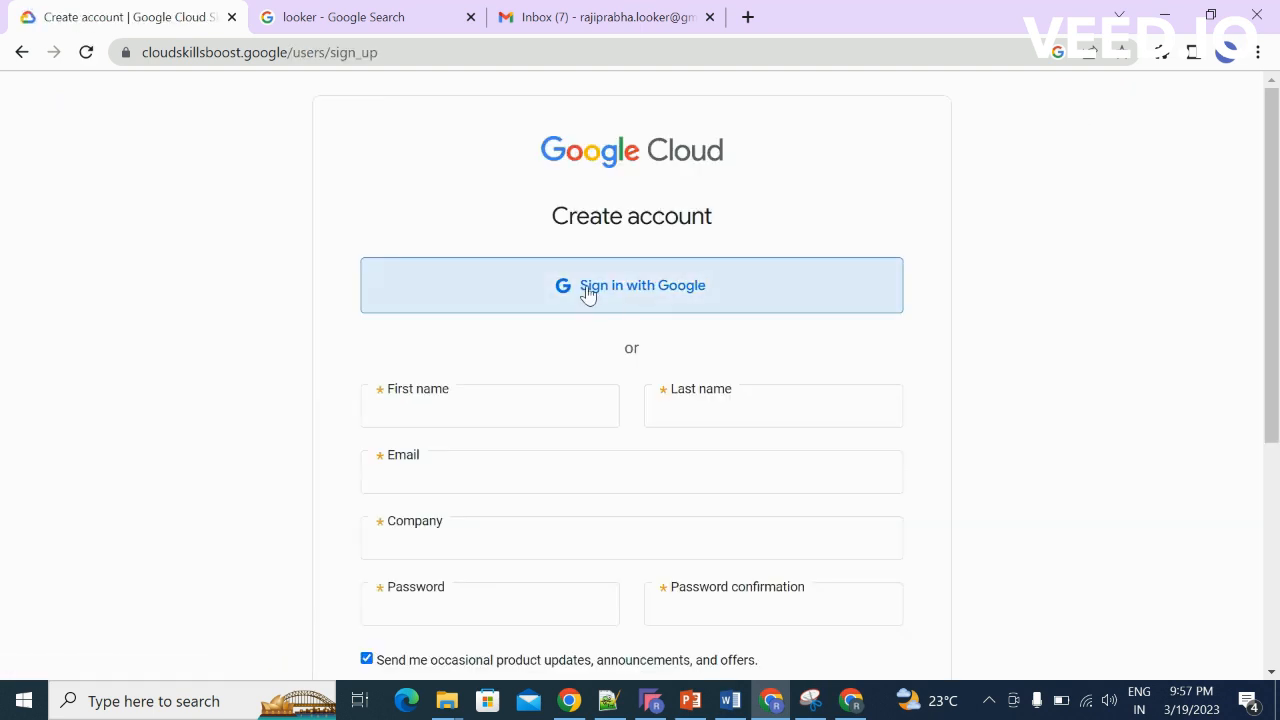
{"action": "left_click", "coordinate": [631, 285]}
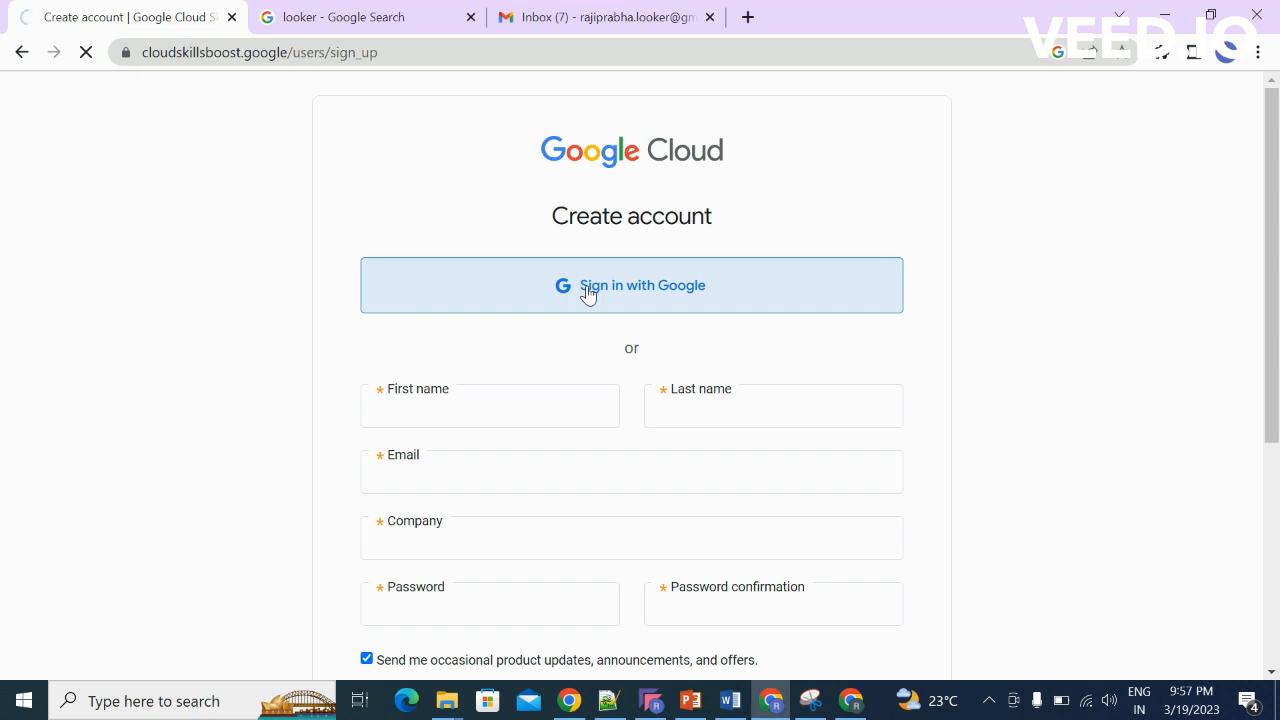
{"action": "left_click", "coordinate": [631, 285]}
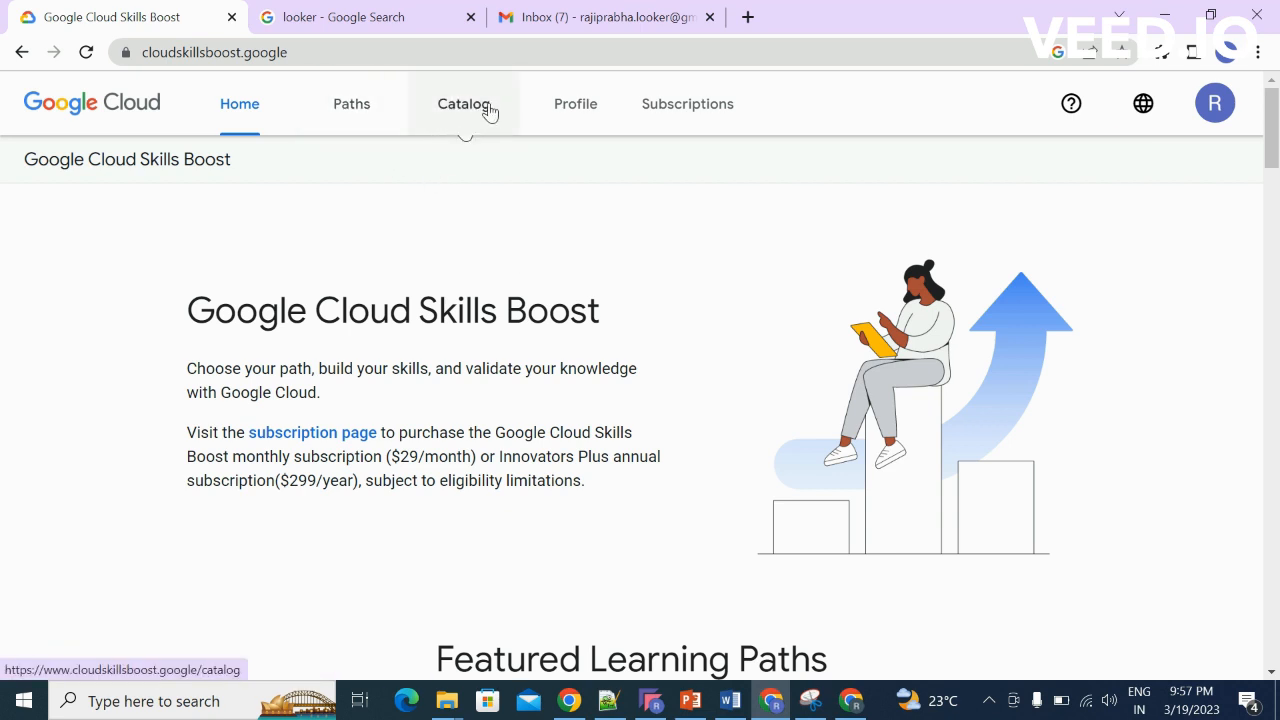
- Browse the 942-activity catalog and decline the 'Help us improve Qwiklabs' survey
{"action": "left_click", "coordinate": [463, 103]}
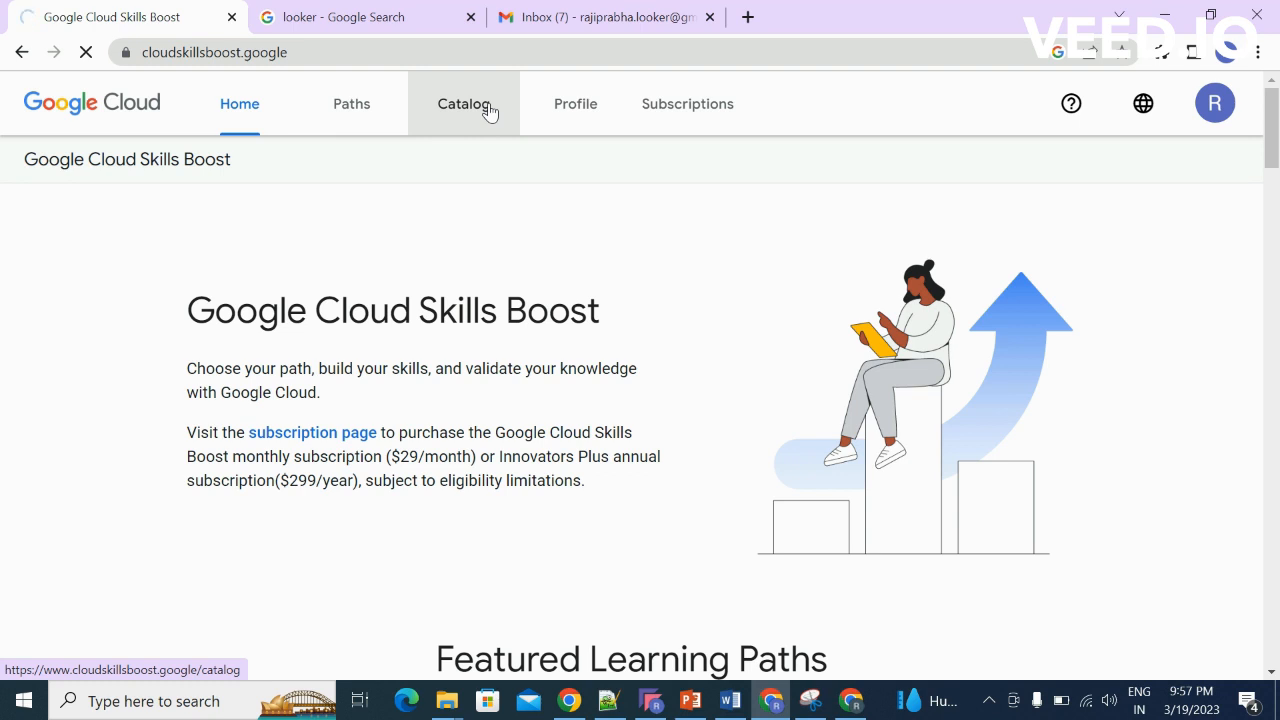
{"action": "left_click", "coordinate": [463, 103]}
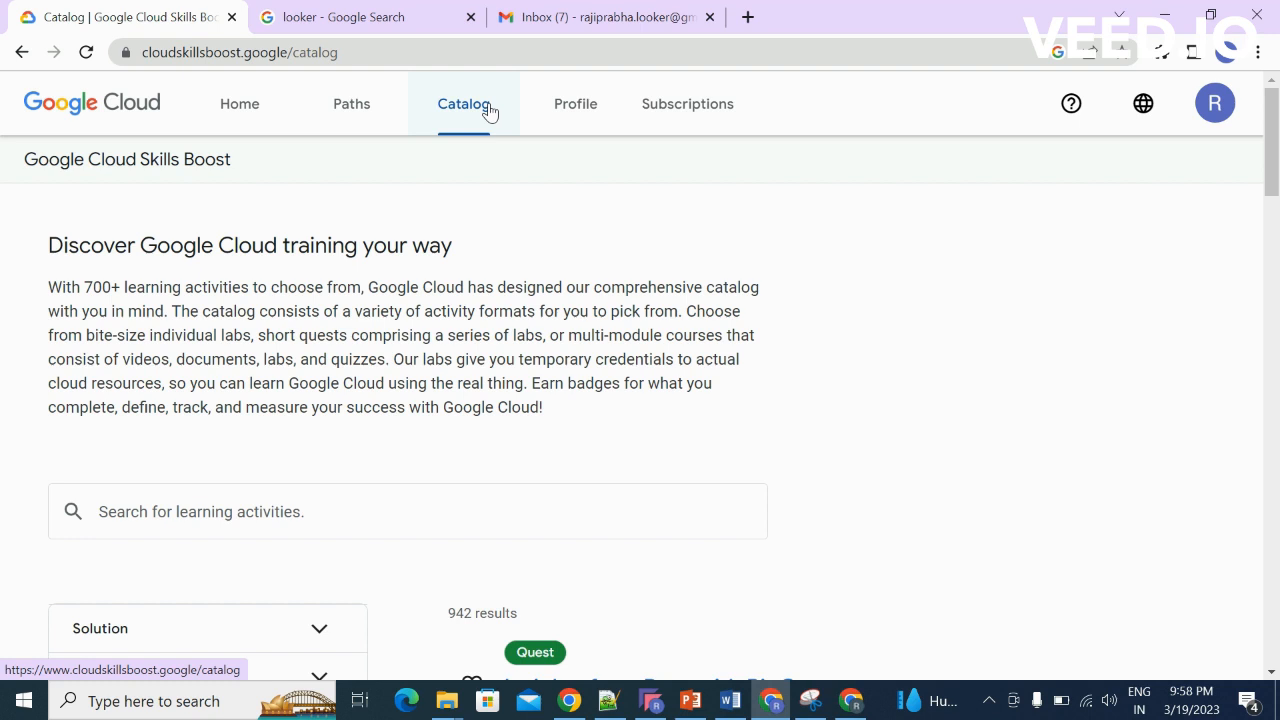
{"action": "mouse_move", "coordinate": [787, 332]}
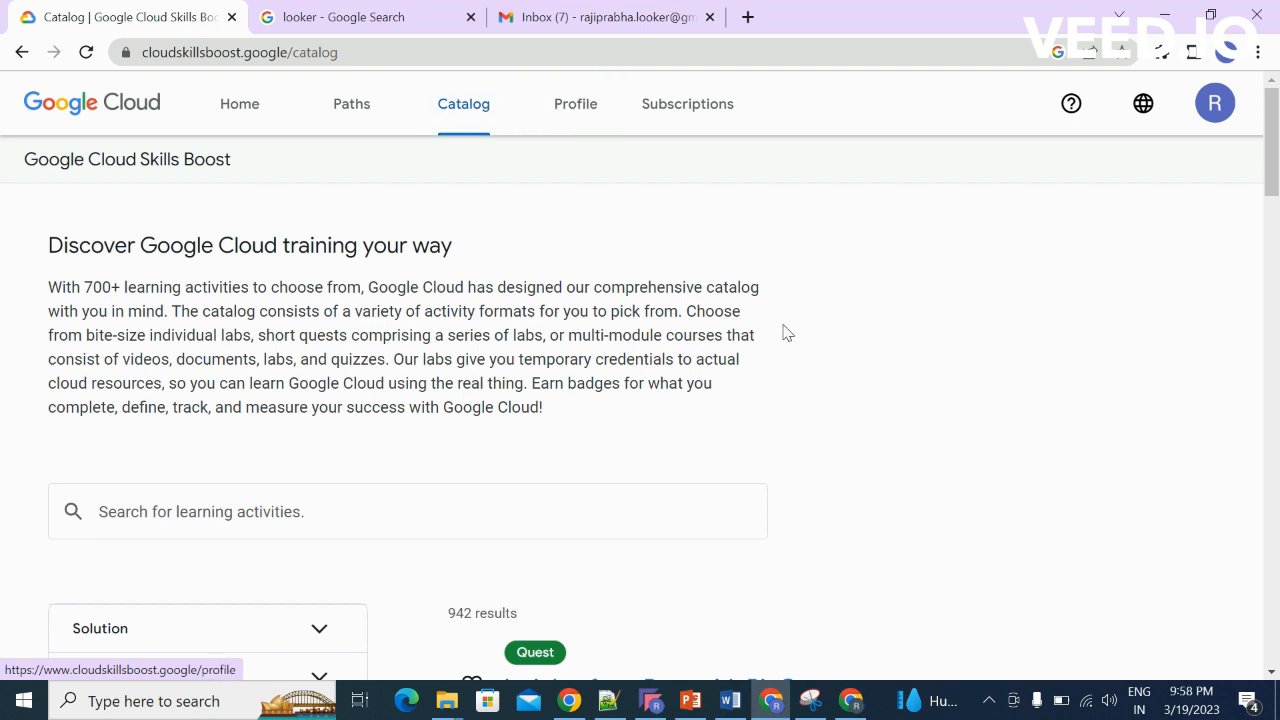
{"action": "scroll", "scroll_direction": "down", "scroll_amount": 3}
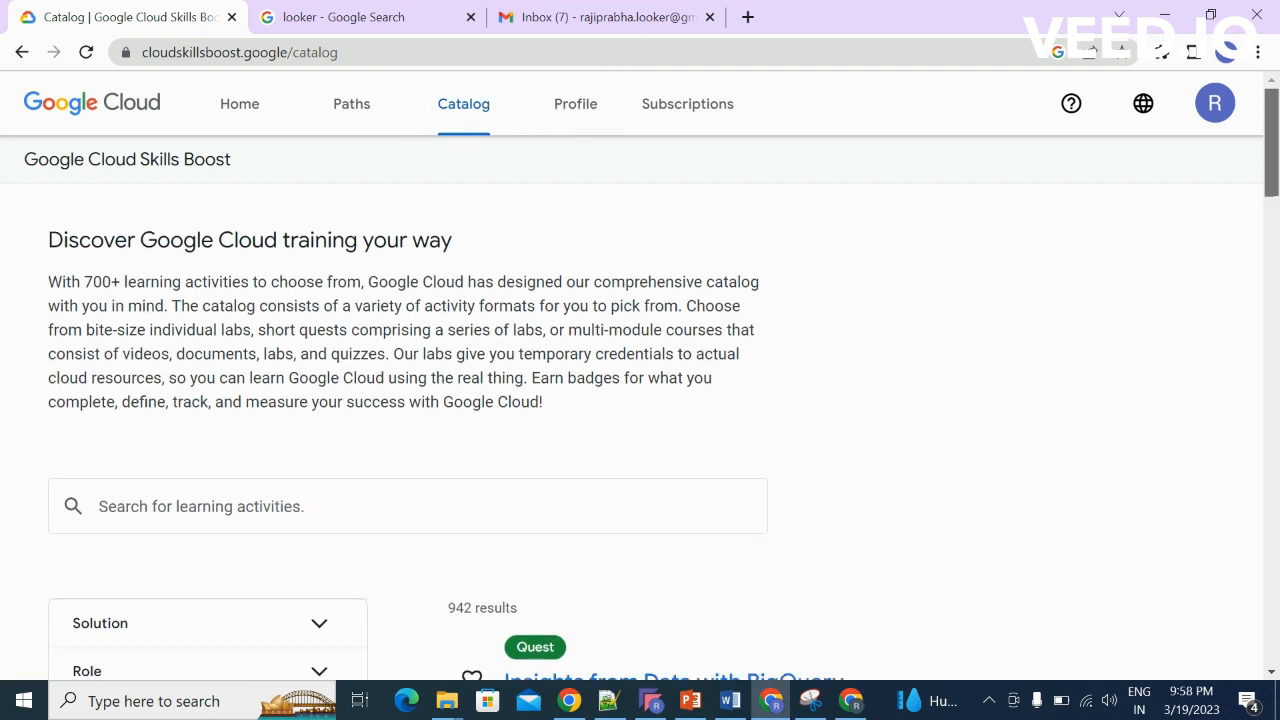
{"action": "scroll", "scroll_direction": "down", "scroll_amount": 3}
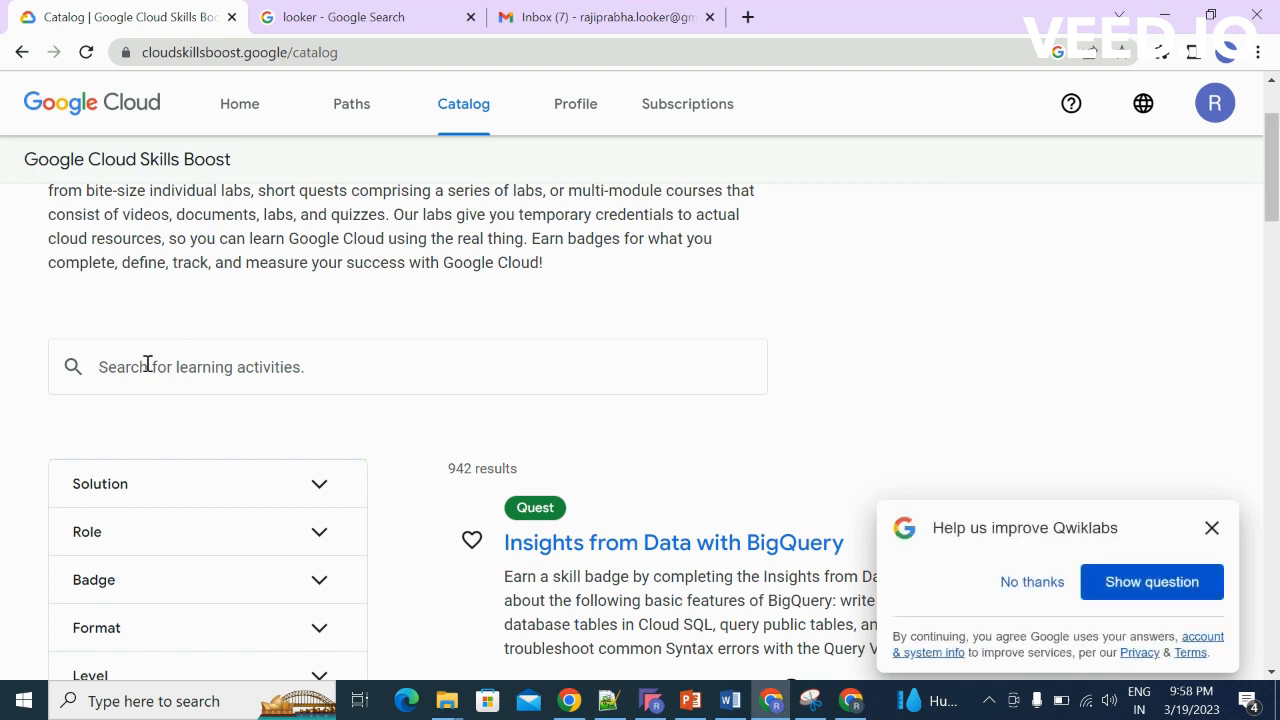
{"action": "mouse_move", "coordinate": [1032, 582]}
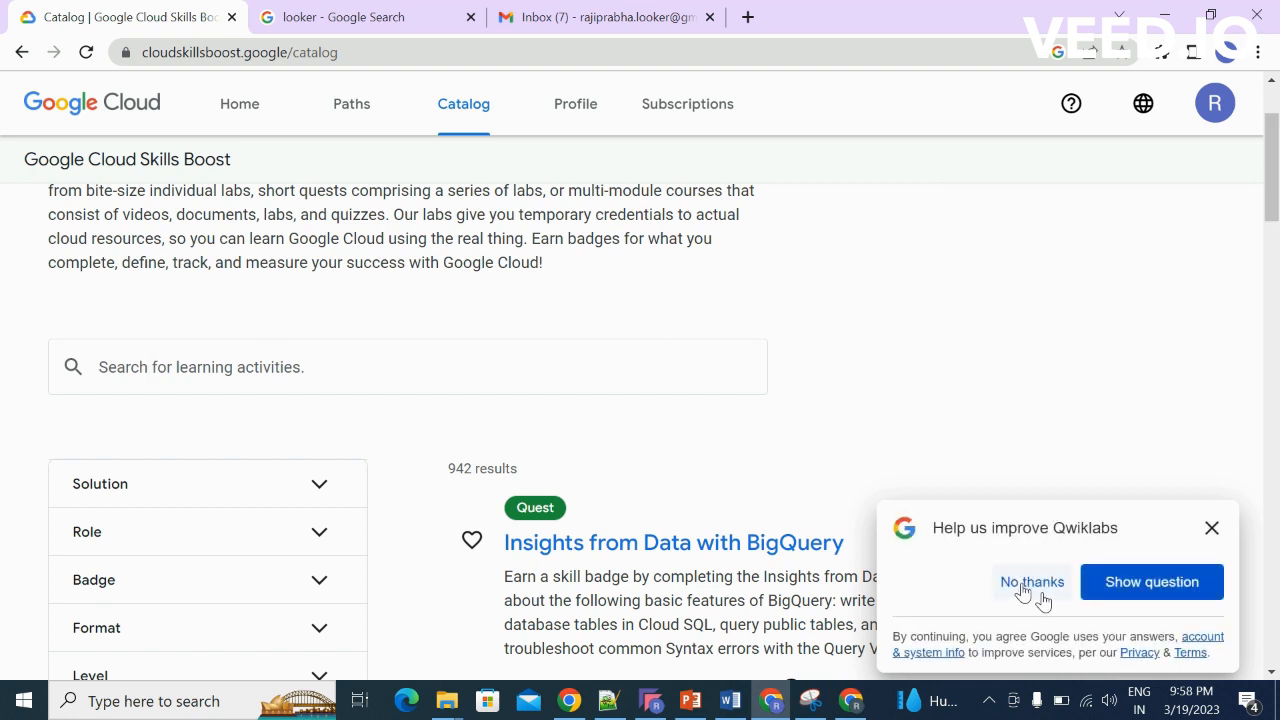
{"action": "left_click", "coordinate": [1031, 581]}
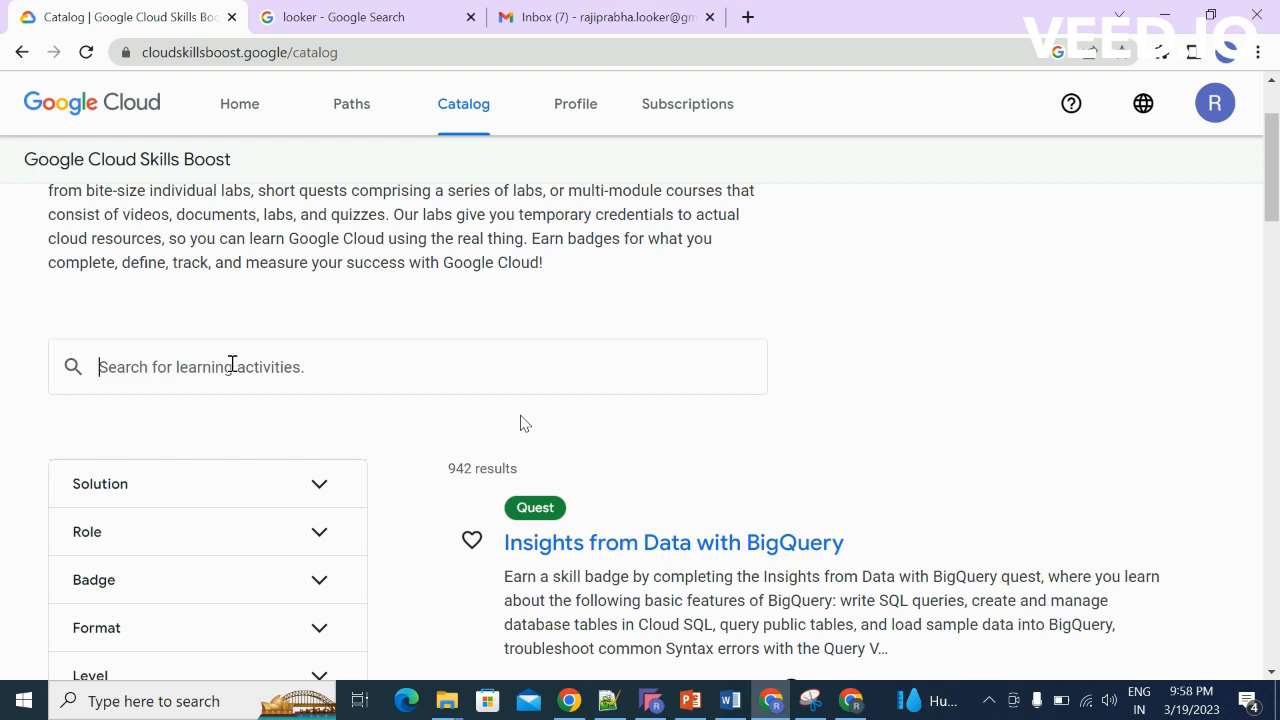
- Search the catalog for 'Build LookML Objects in Looker', returning 2 results
{"action": "type", "text": "Look"}
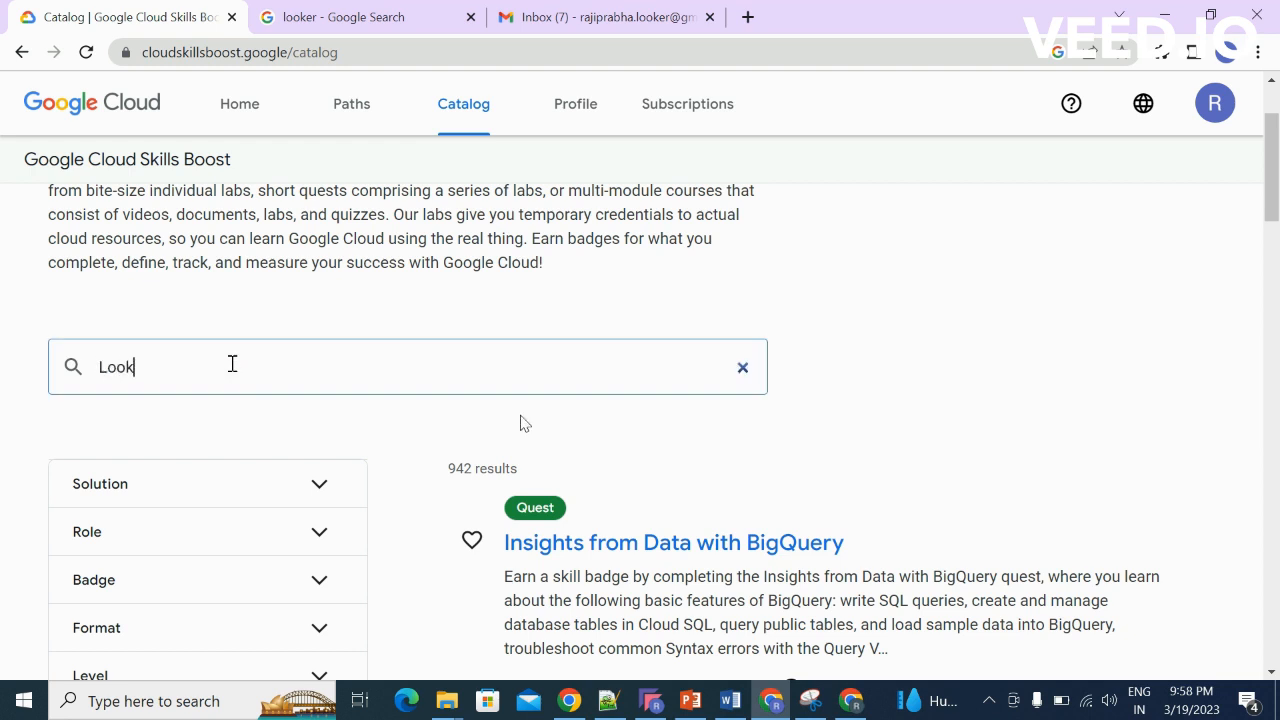
{"action": "type", "text": "er"}
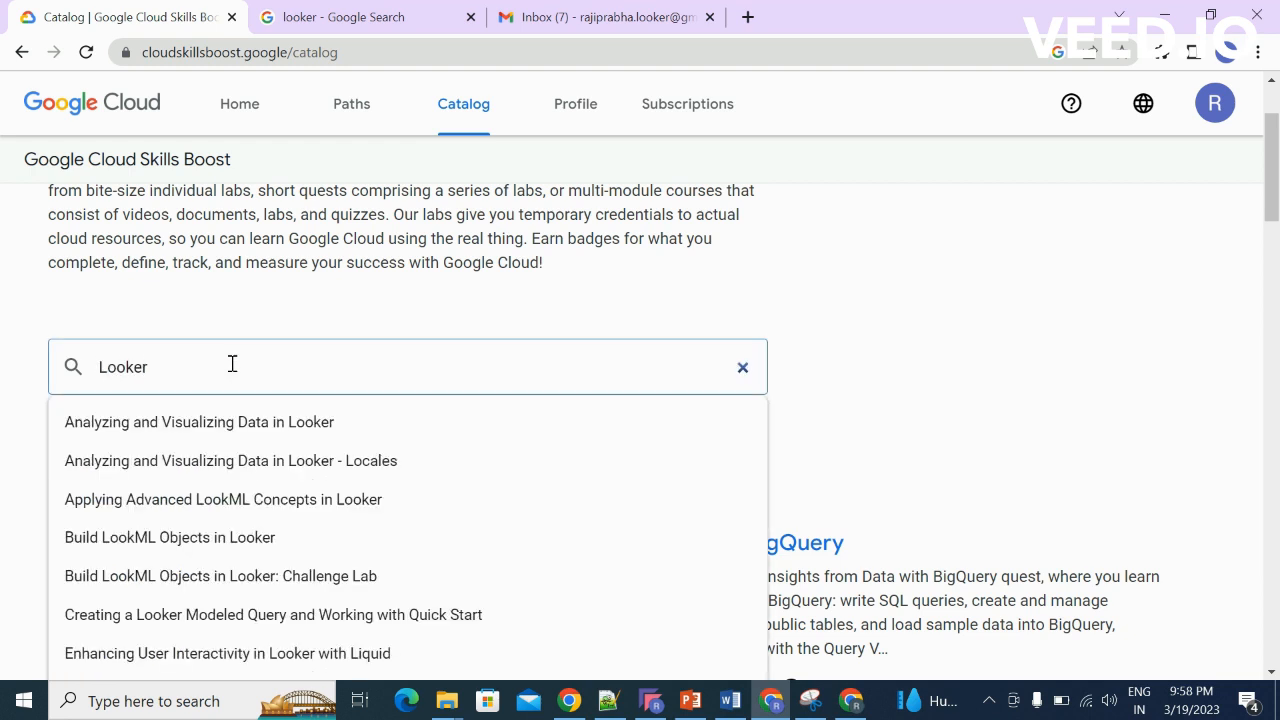
{"action": "mouse_move", "coordinate": [135, 548]}
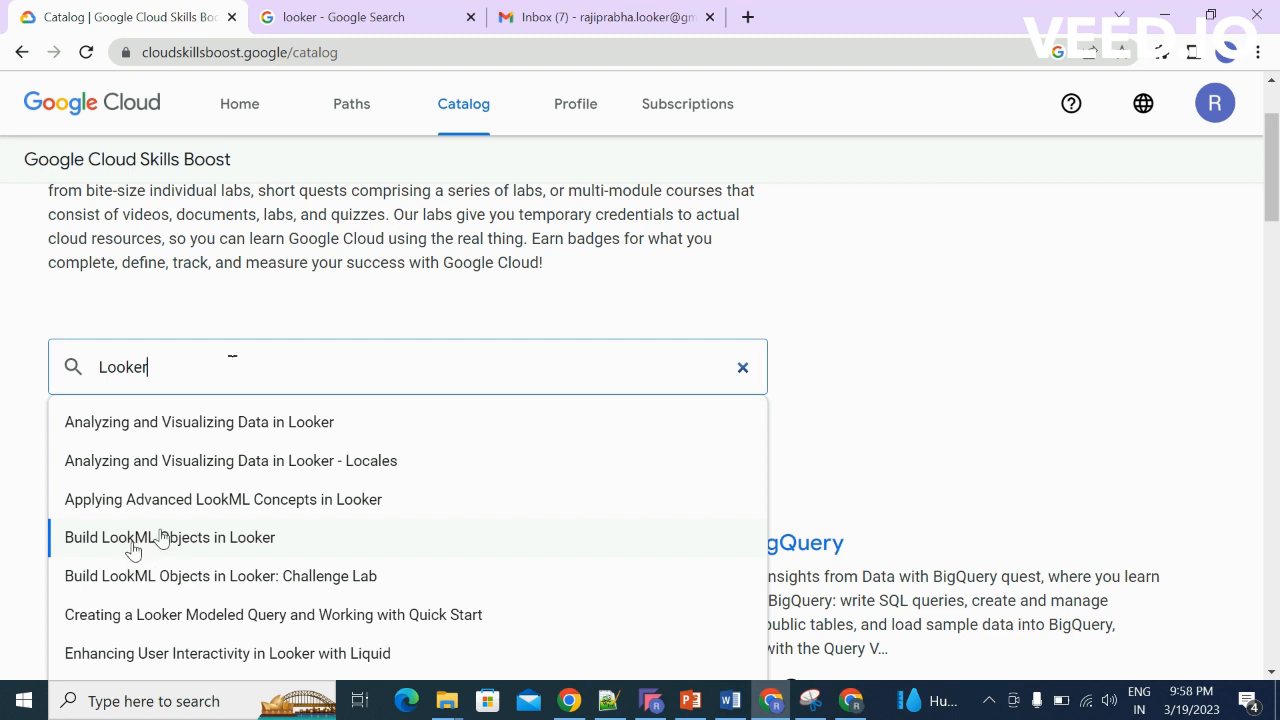
{"action": "mouse_move", "coordinate": [189, 549]}
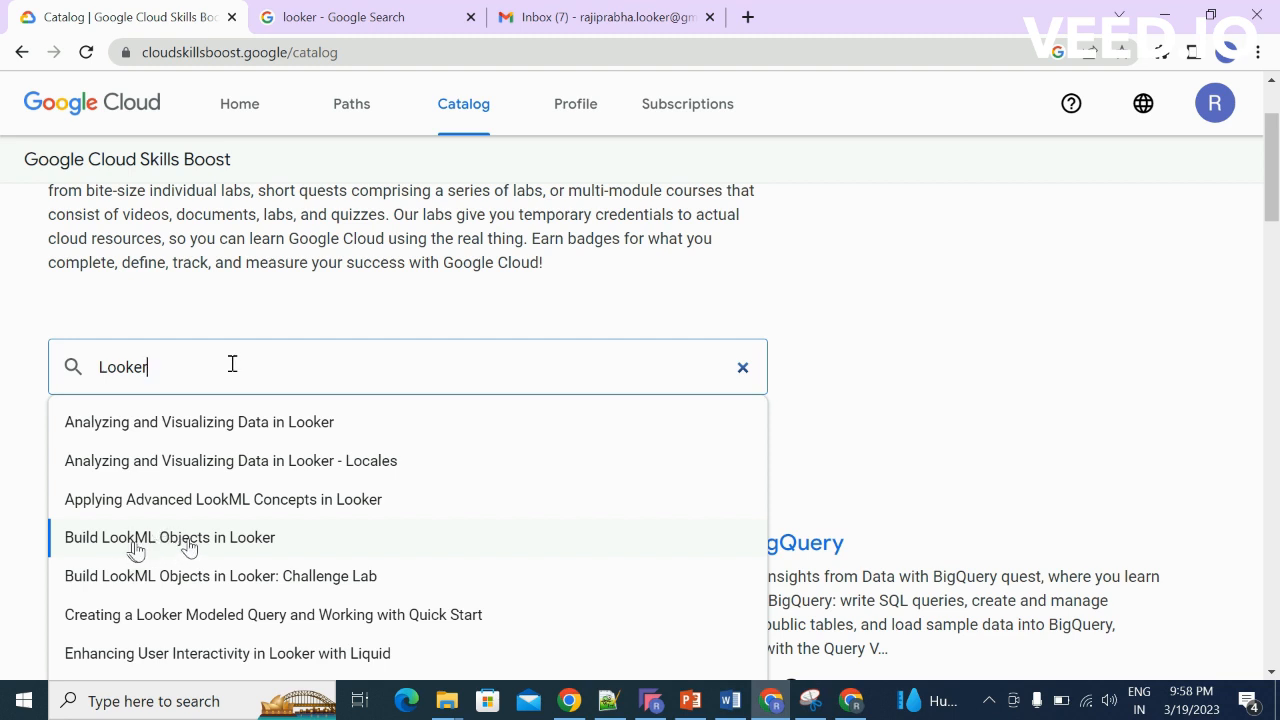
{"action": "mouse_move", "coordinate": [145, 548]}
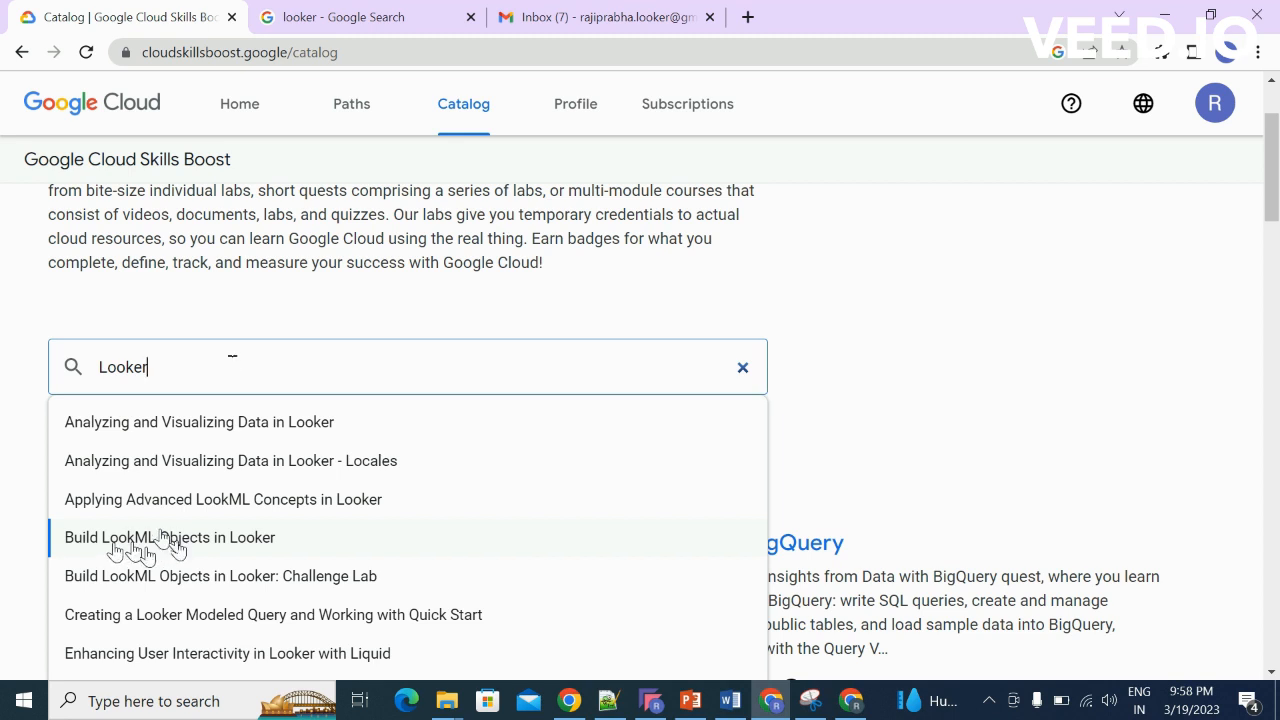
{"action": "left_click", "coordinate": [169, 537]}
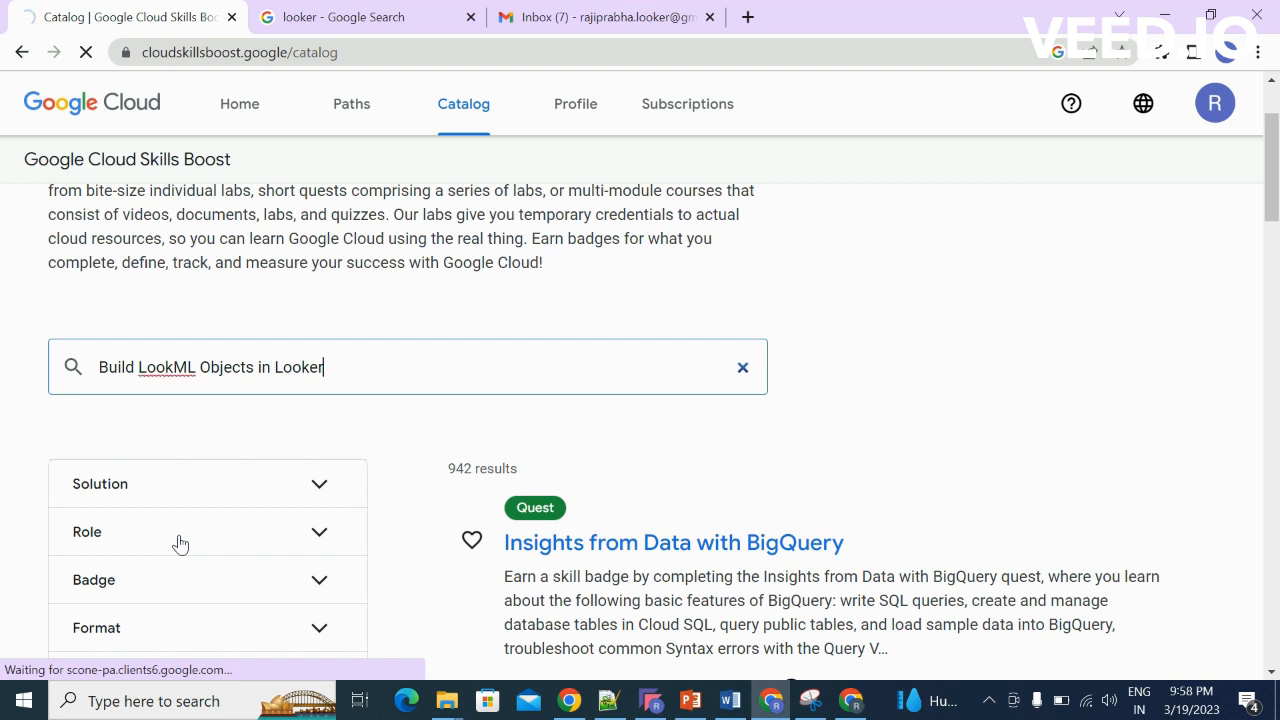
{"action": "key", "text": "Return"}
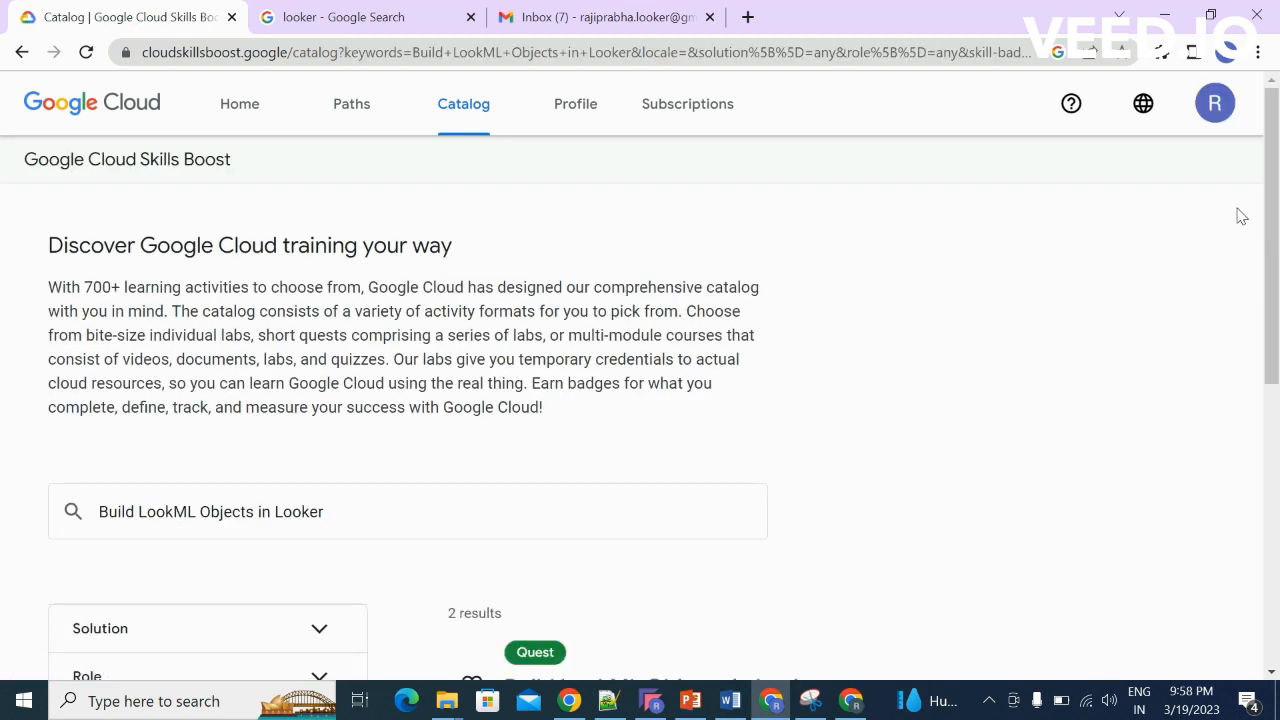
{"action": "scroll", "scroll_direction": "down", "scroll_amount": 3}
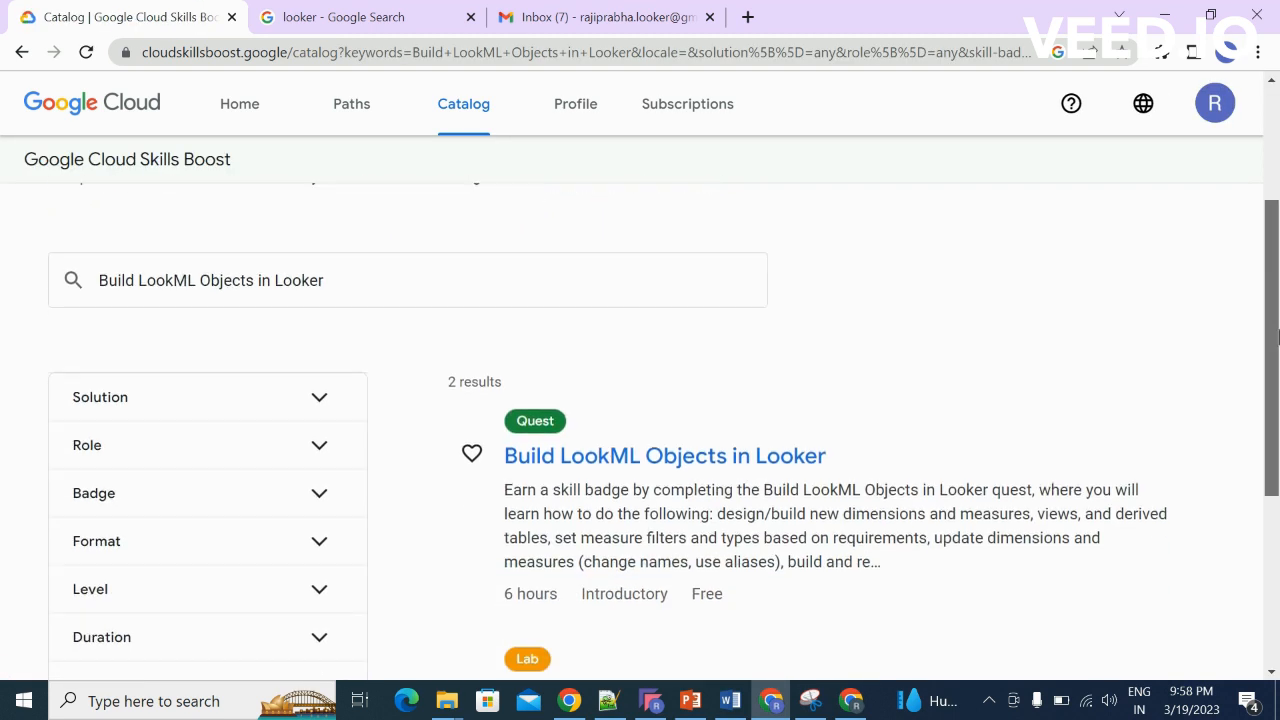
{"action": "scroll", "scroll_direction": "down", "scroll_amount": 3}
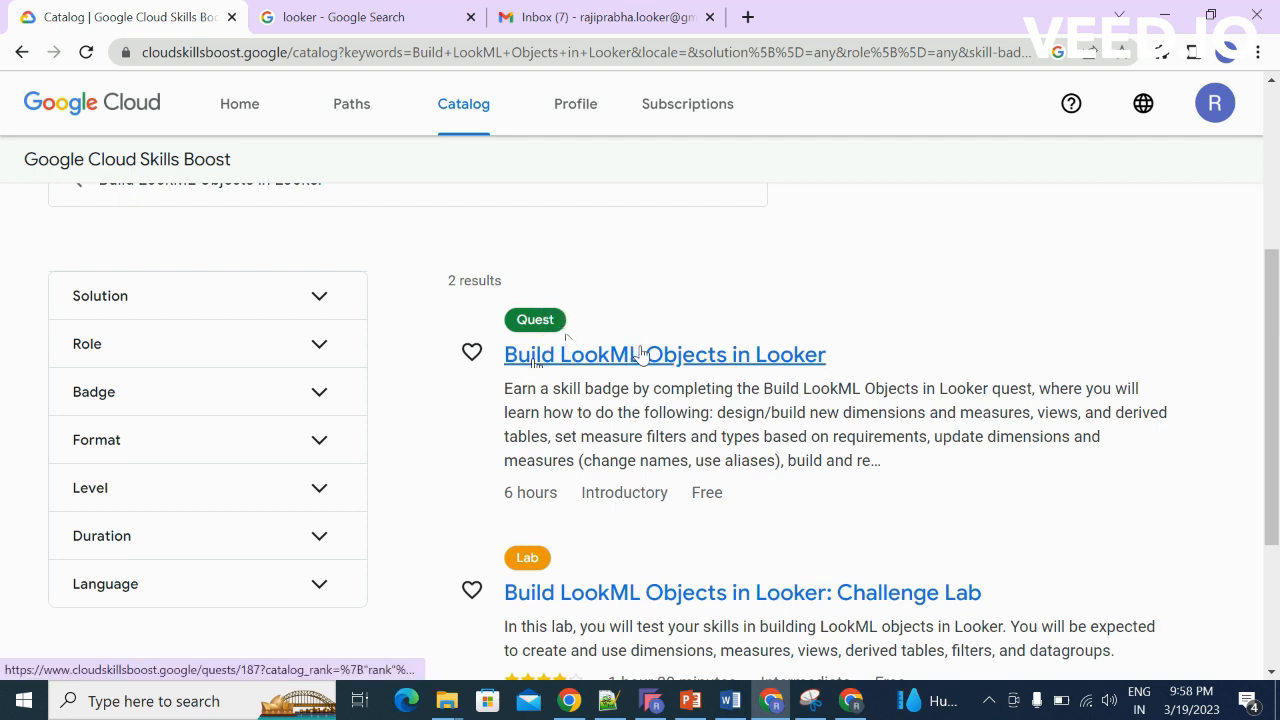
{"action": "mouse_move", "coordinate": [668, 363]}
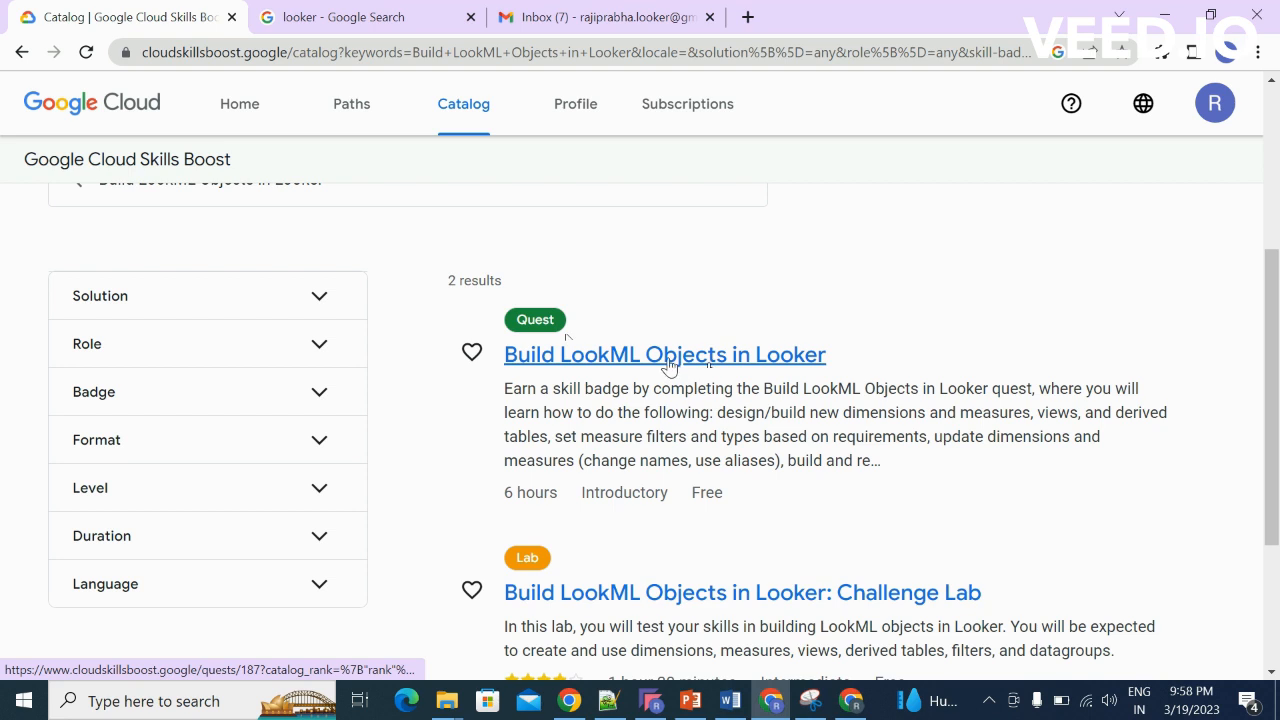
- Open the Build LookML Objects in Looker quest and find its Looker Developer - Qwik Start lab
{"action": "left_click", "coordinate": [664, 355]}
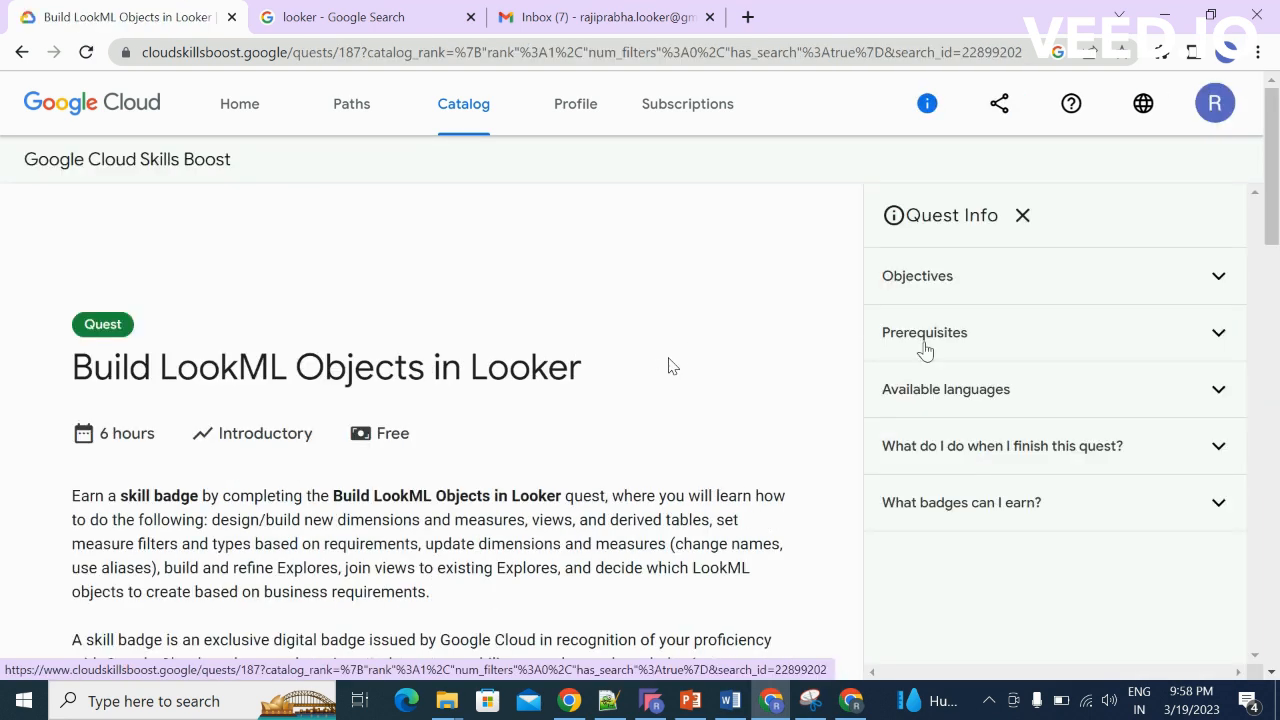
{"action": "scroll", "scroll_direction": "down", "scroll_amount": 3}
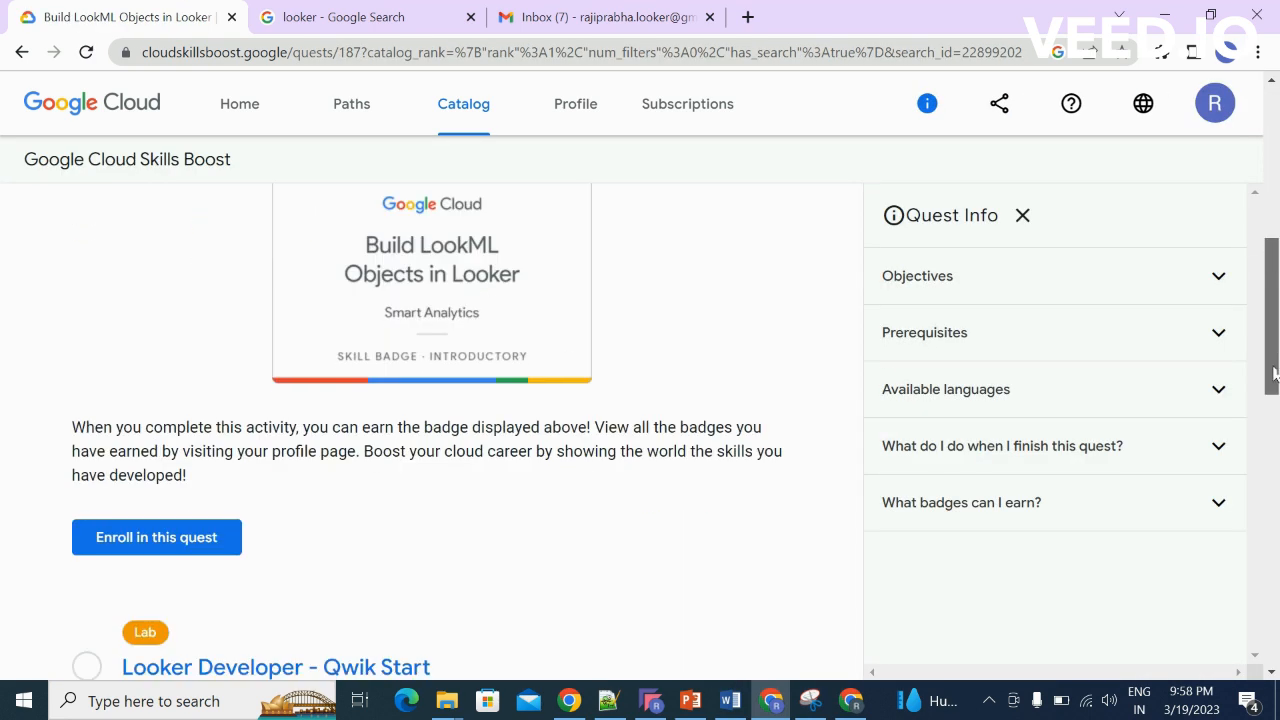
{"action": "scroll", "scroll_direction": "down", "scroll_amount": 3}
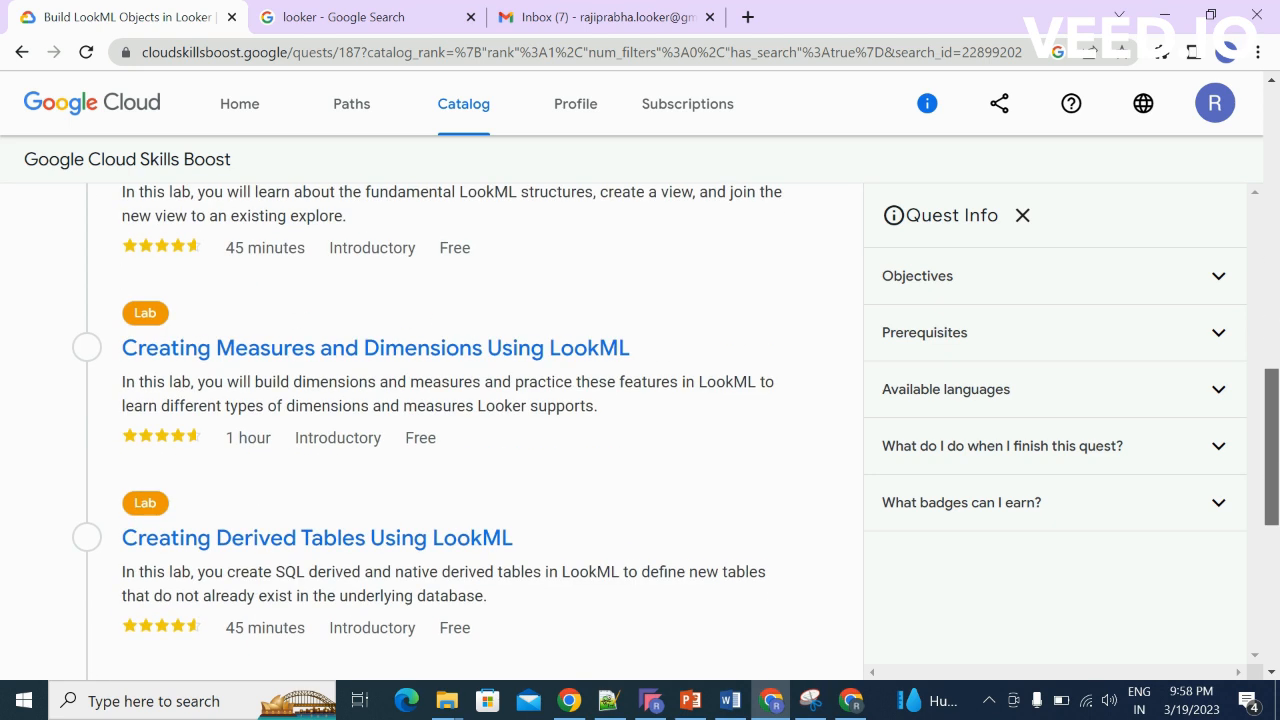
{"action": "scroll", "scroll_direction": "up", "scroll_amount": 3}
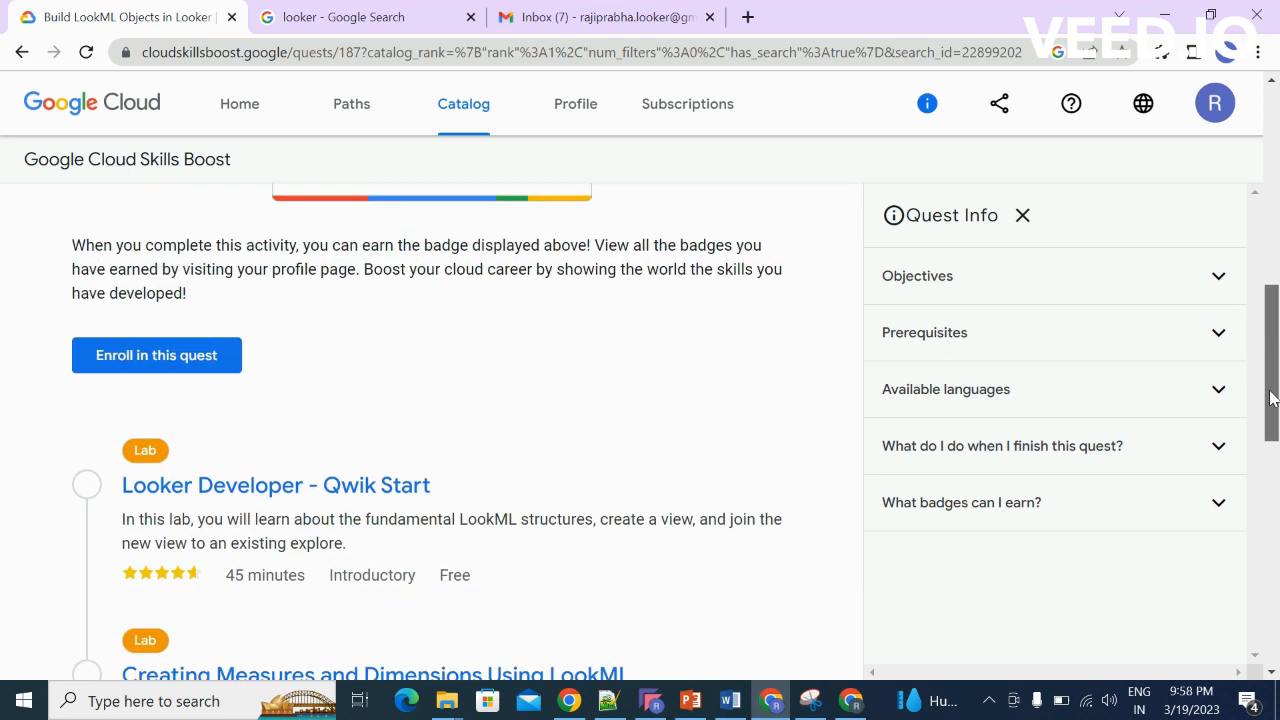
{"action": "scroll", "scroll_direction": "down", "scroll_amount": 3}
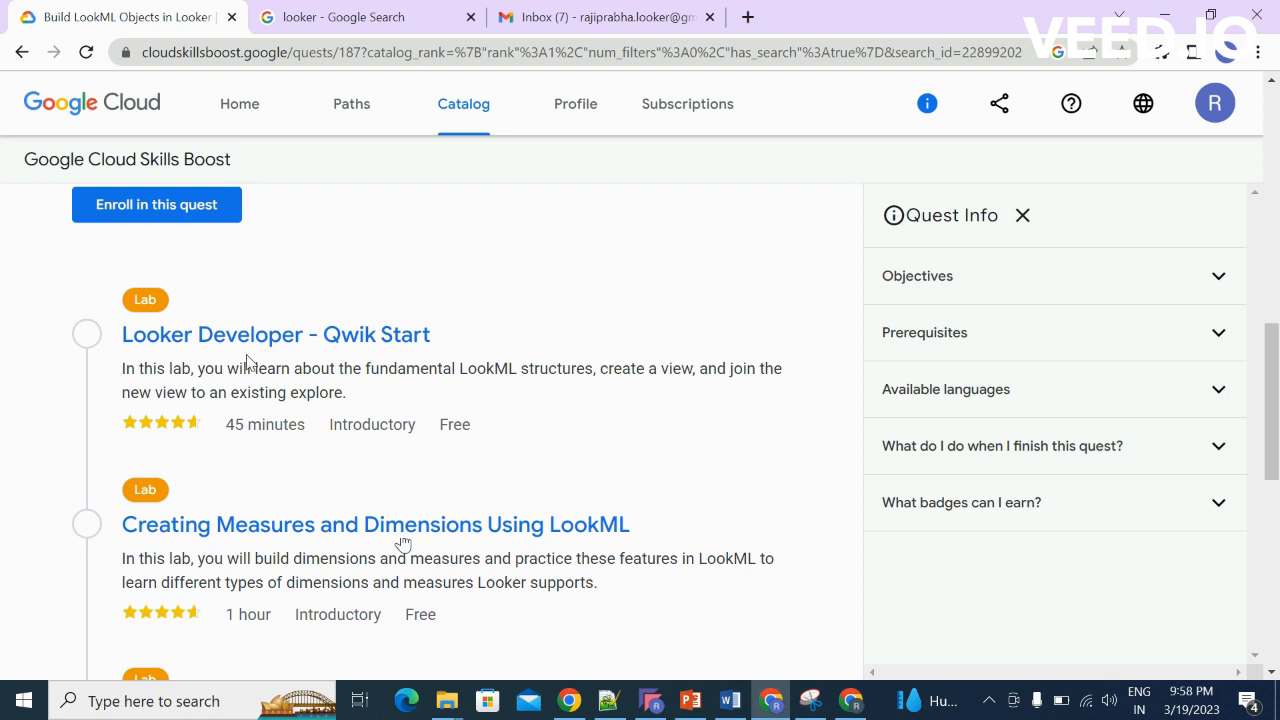
{"action": "mouse_move", "coordinate": [275, 334]}
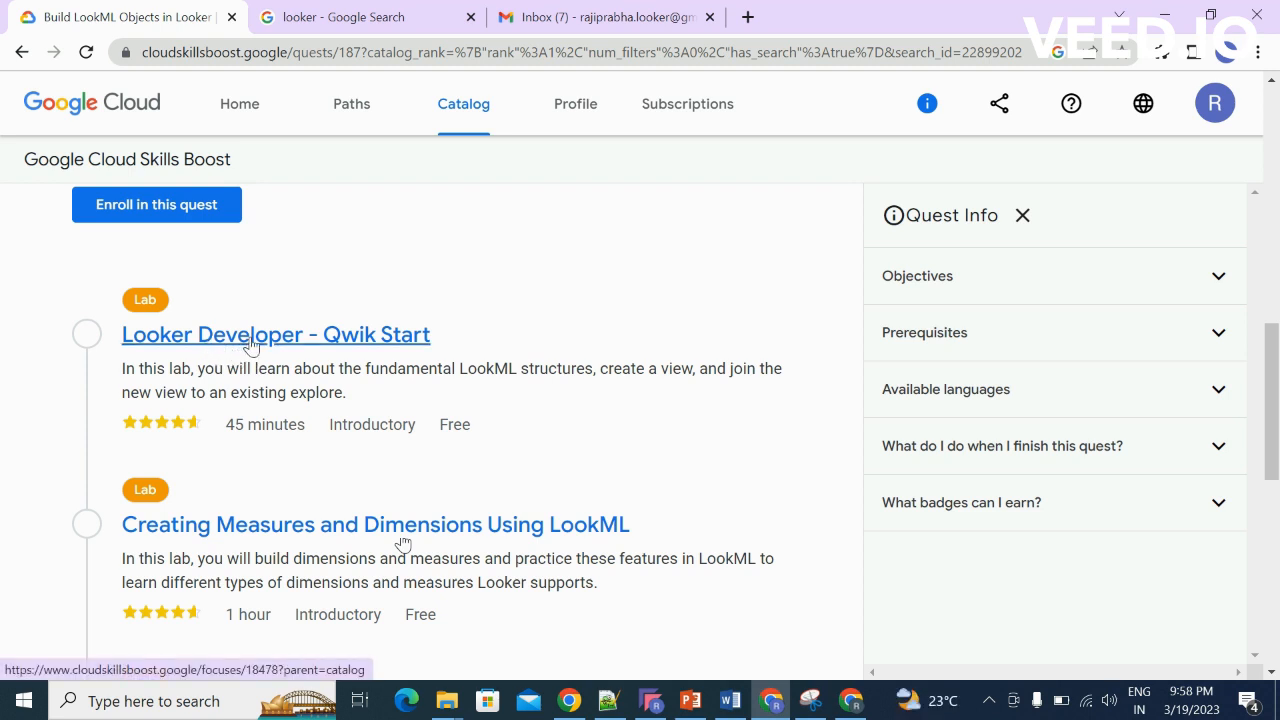
- Open the Looker Developer - Qwik Start lab and start it to receive credentials
{"action": "left_click", "coordinate": [275, 334]}
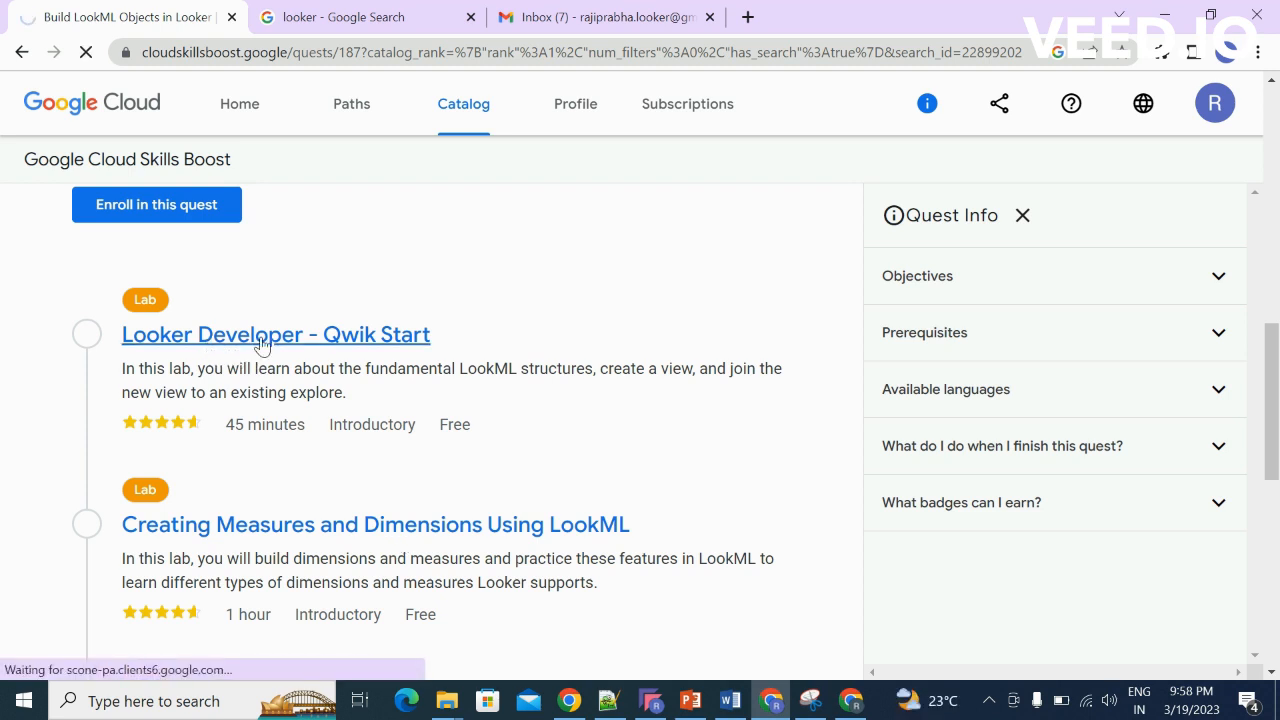
{"action": "left_click", "coordinate": [275, 334]}
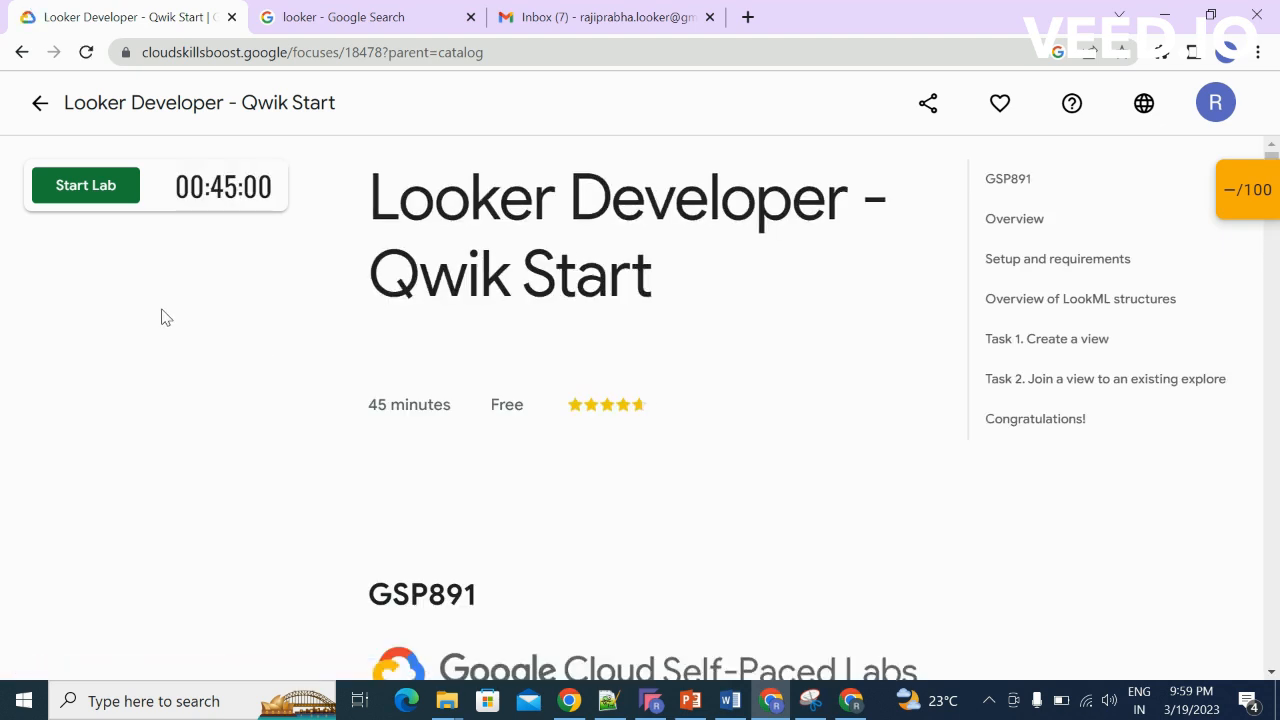
{"action": "mouse_move", "coordinate": [109, 224]}
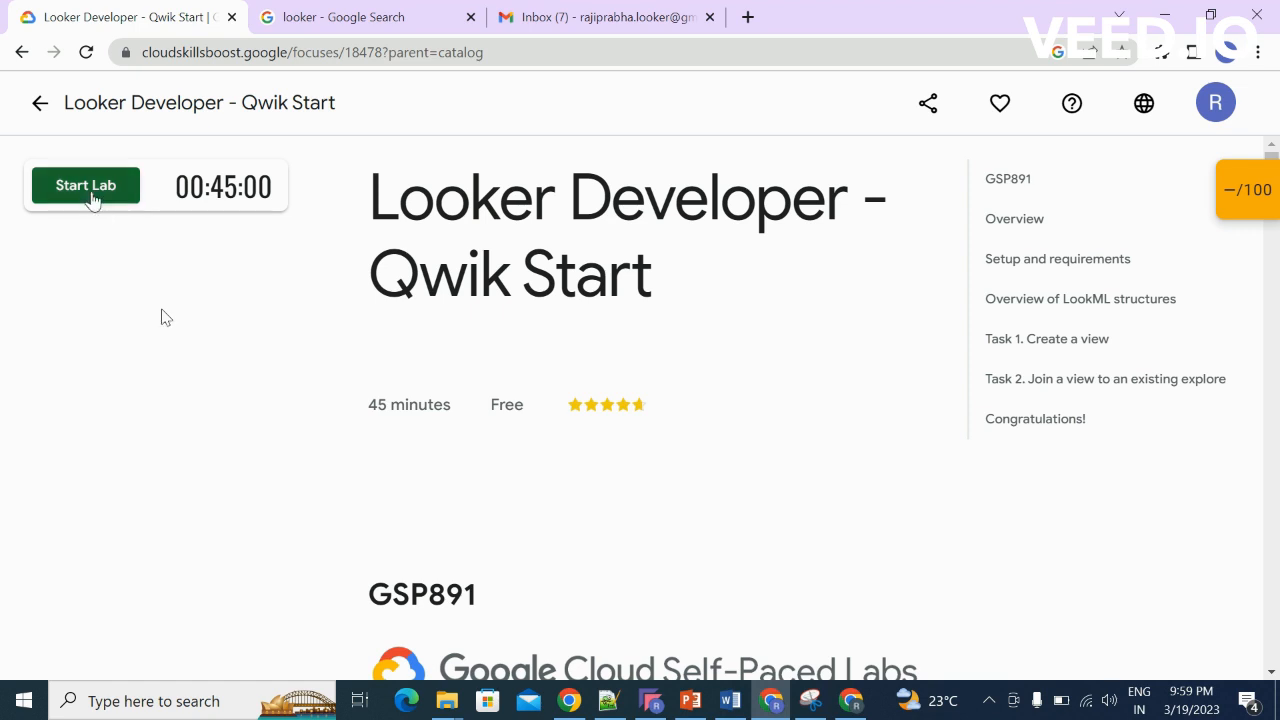
{"action": "left_click", "coordinate": [85, 185]}
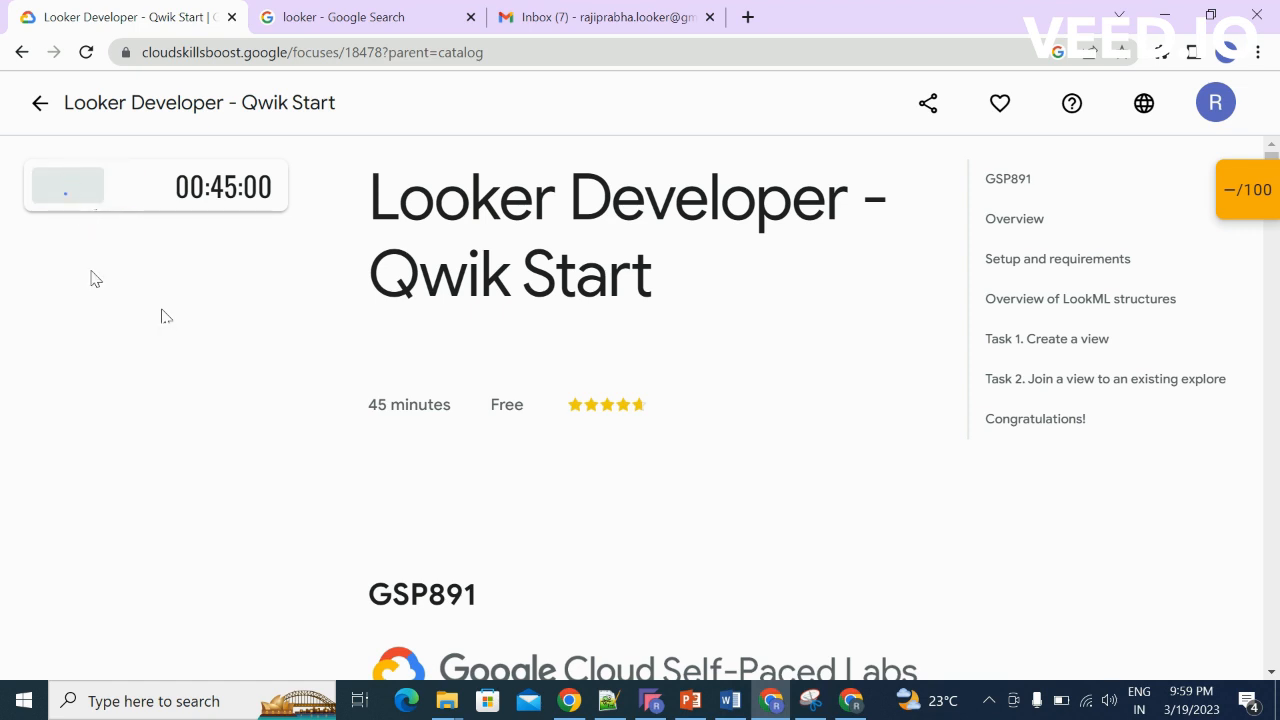
{"action": "left_click", "coordinate": [67, 186]}
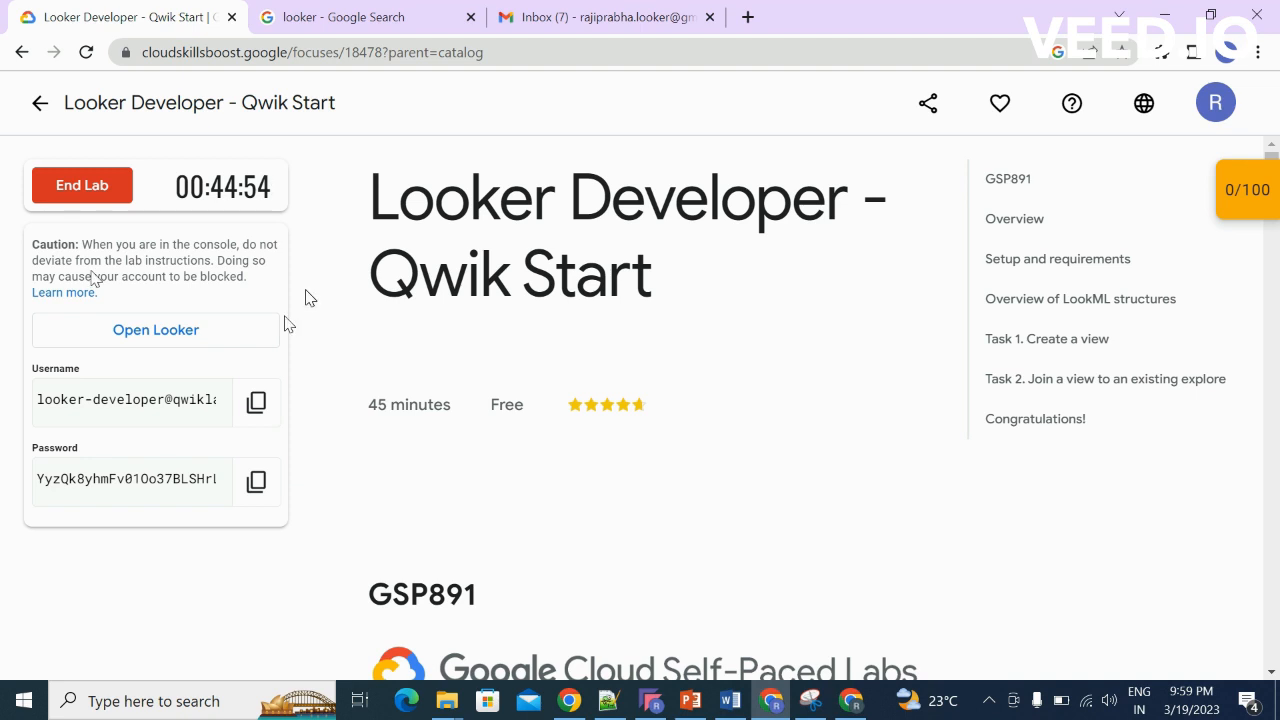
{"action": "left_click", "coordinate": [155, 329]}
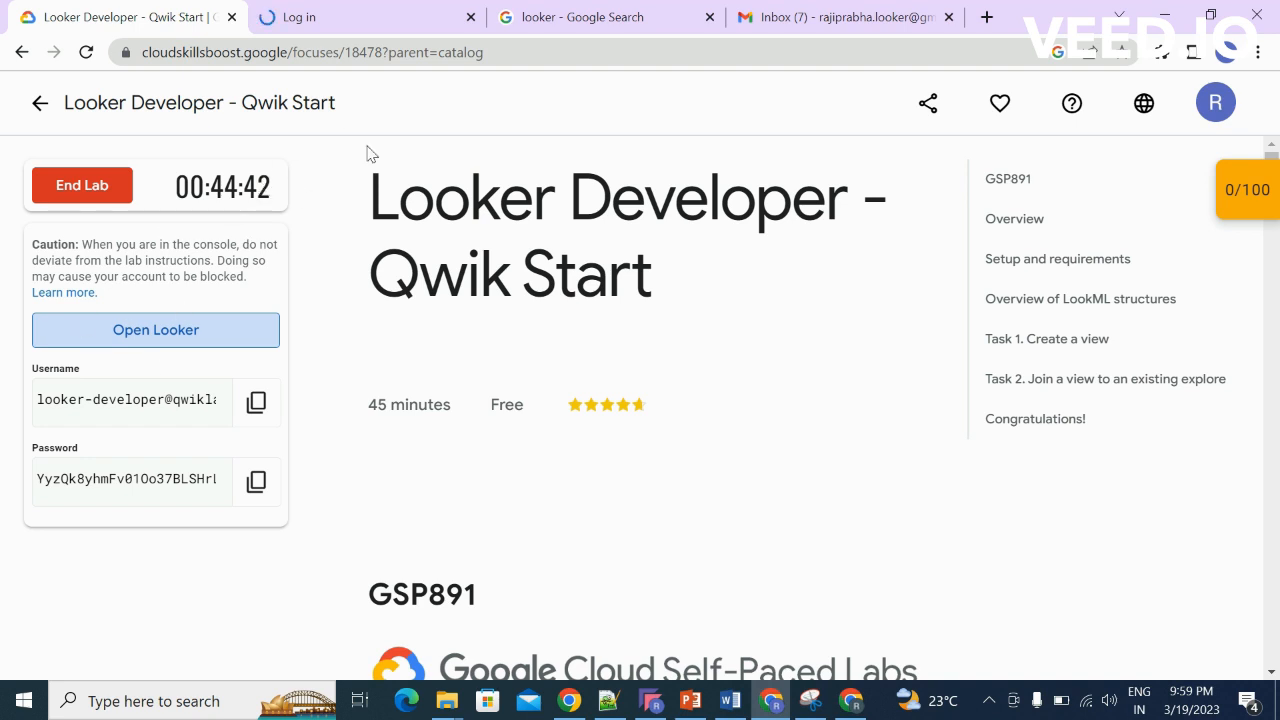
{"action": "mouse_move", "coordinate": [238, 172]}
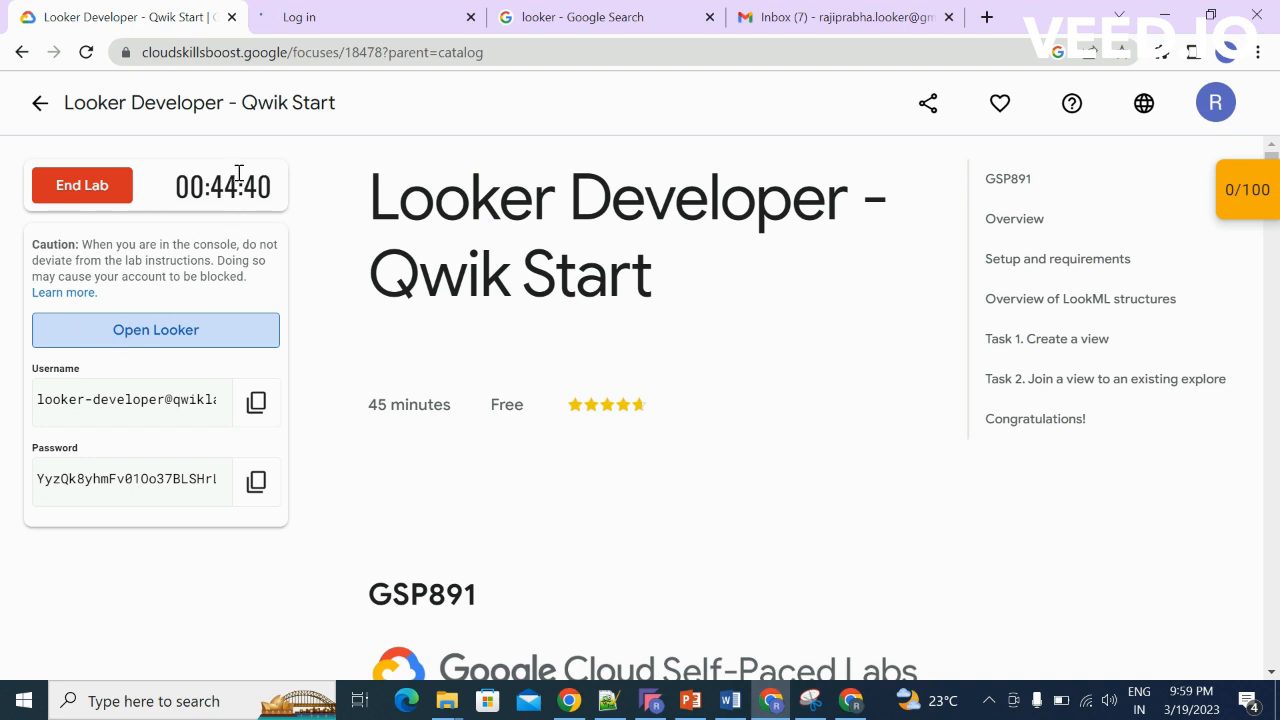
{"action": "left_click", "coordinate": [255, 401]}
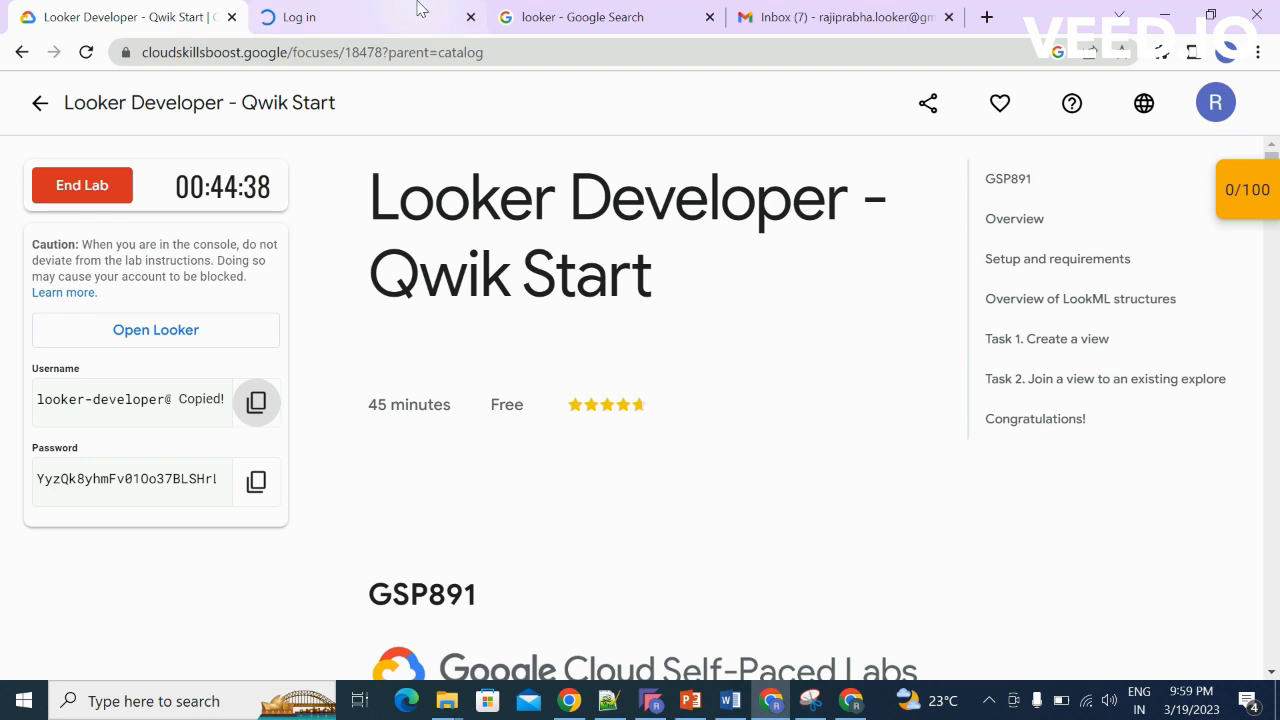
{"action": "left_click", "coordinate": [155, 330]}
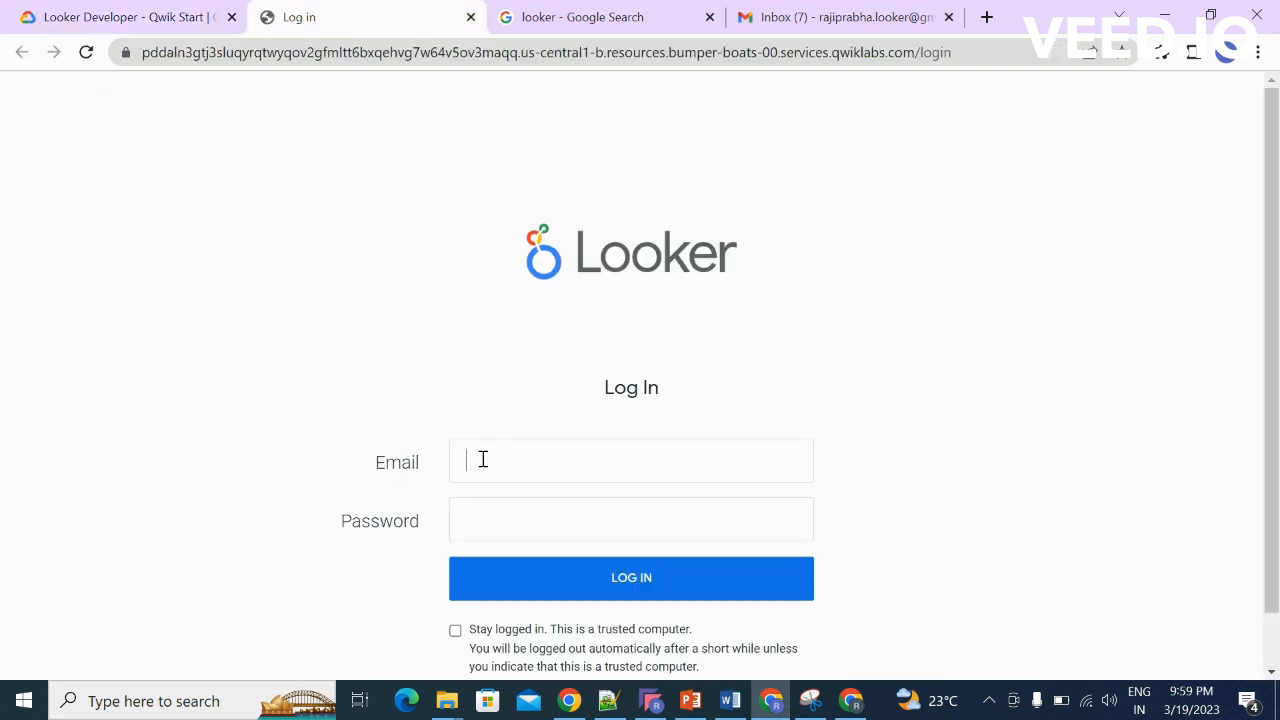
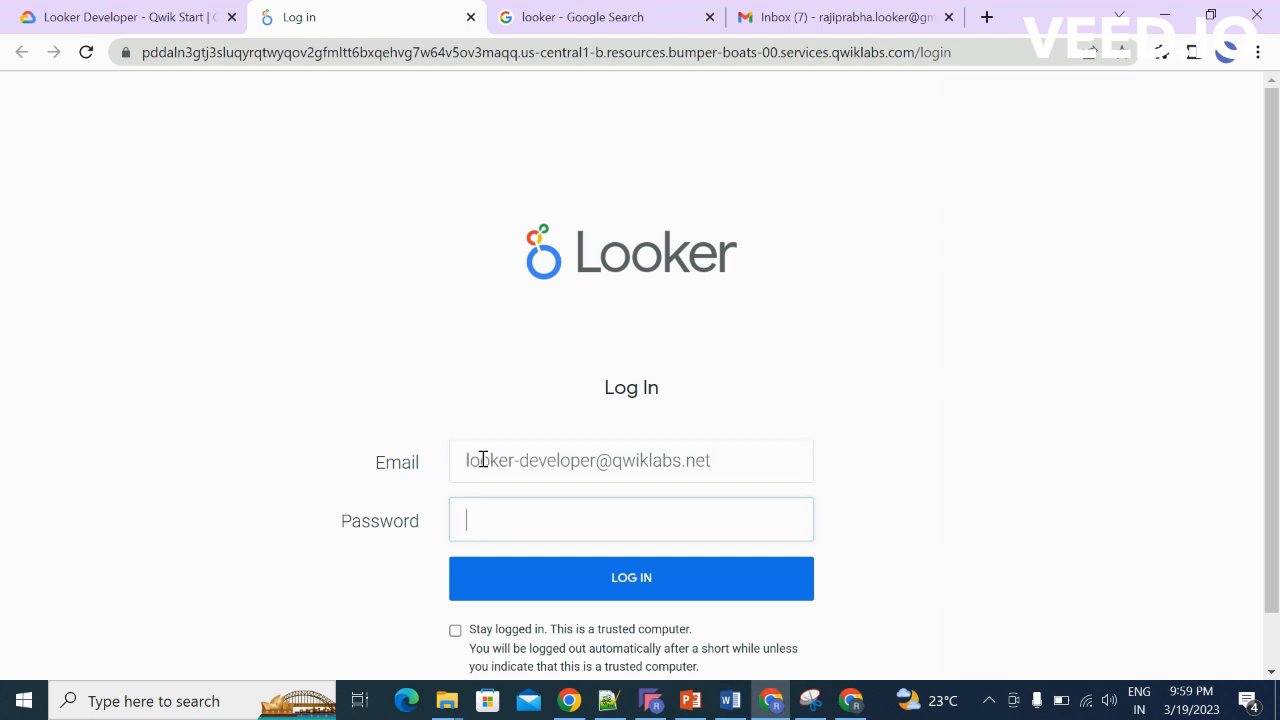
- Paste the lab password into the Looker login form and log in
{"action": "left_click", "coordinate": [120, 17]}
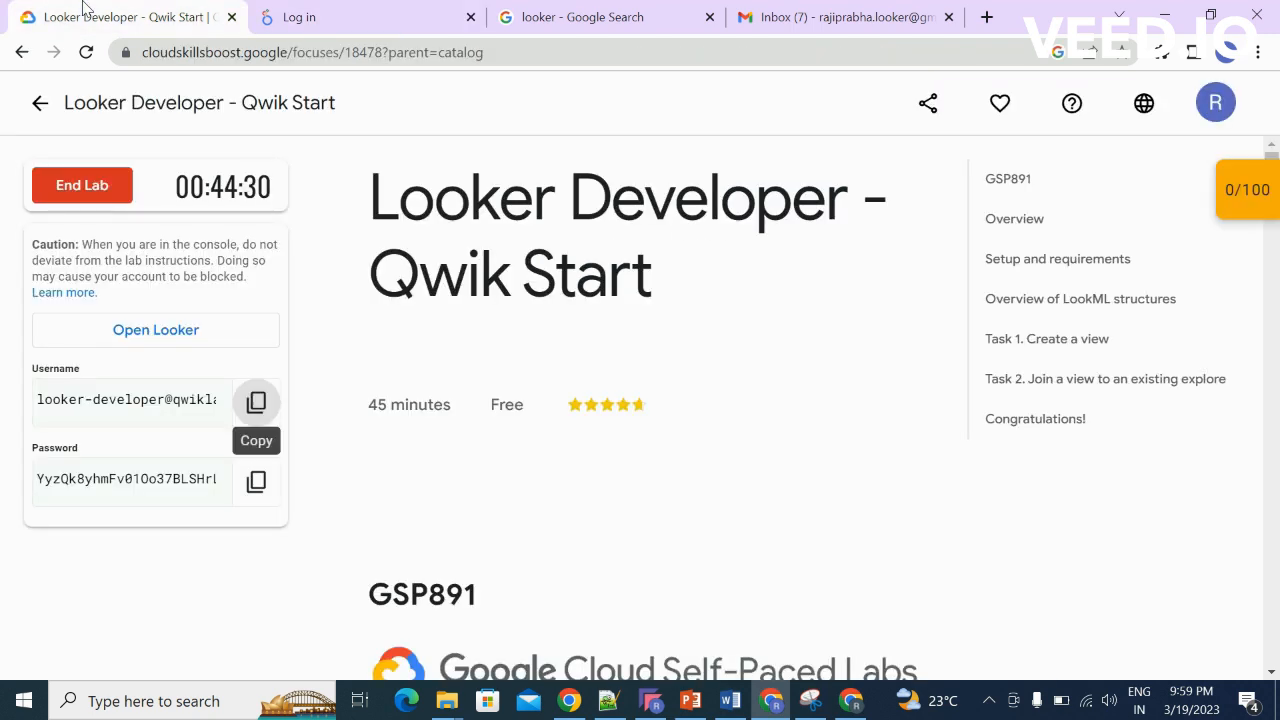
{"action": "left_click", "coordinate": [255, 481]}
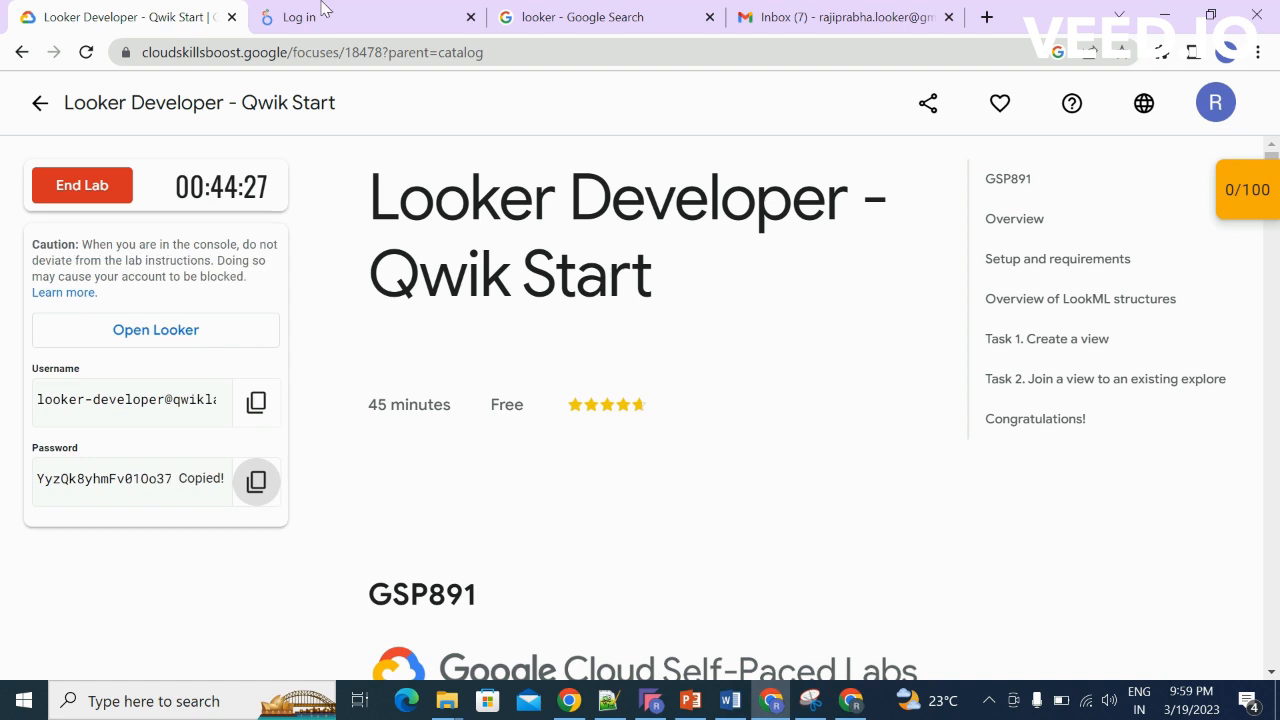
{"action": "left_click", "coordinate": [350, 17]}
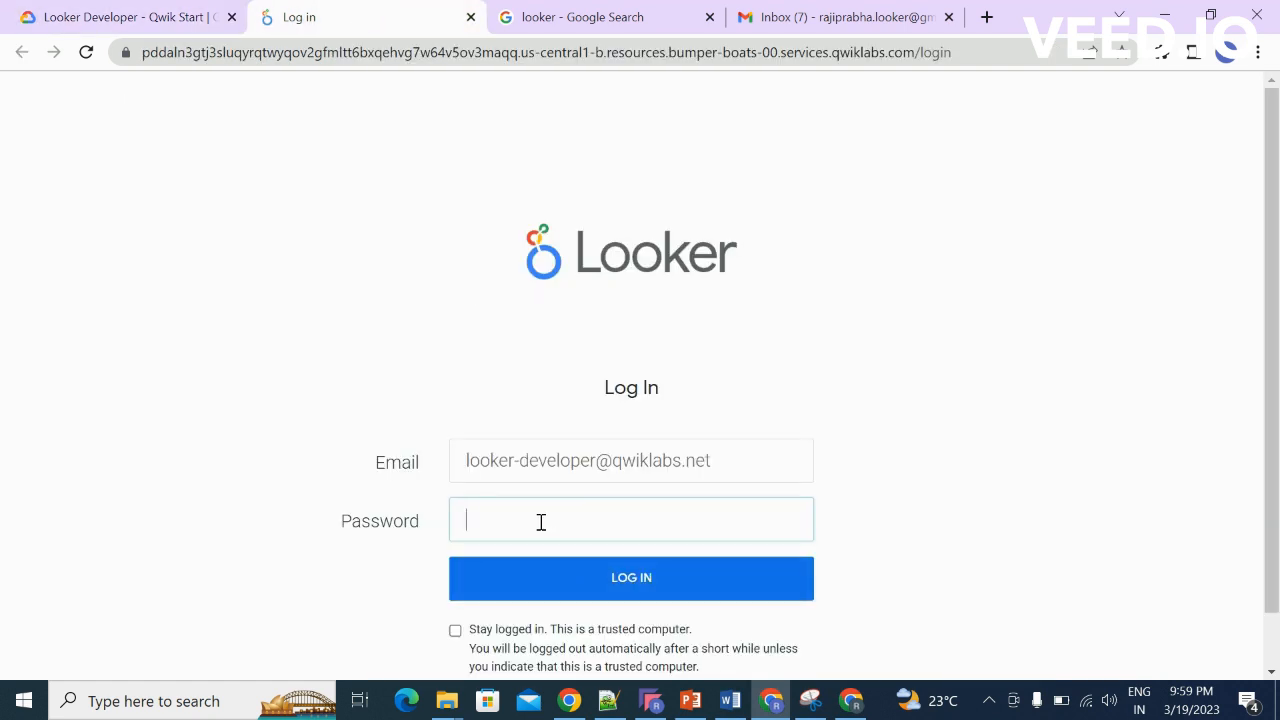
{"action": "type", "text": "password"}
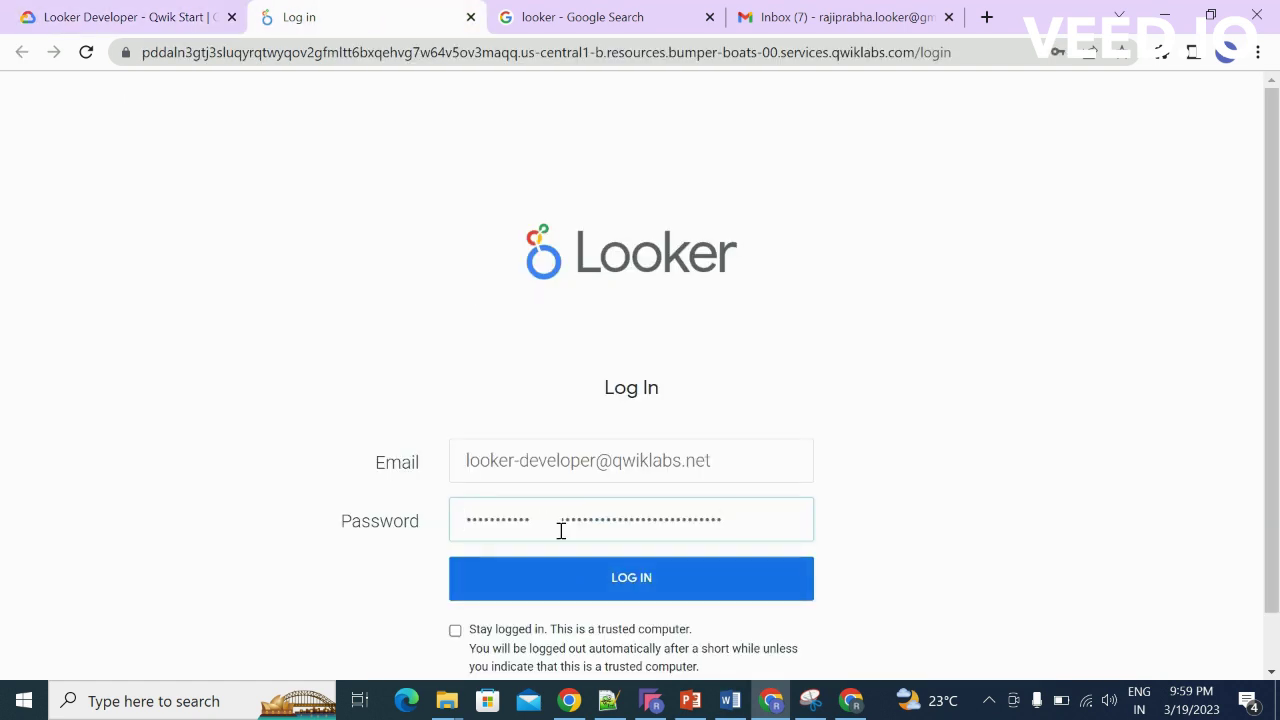
{"action": "left_click", "coordinate": [631, 578]}
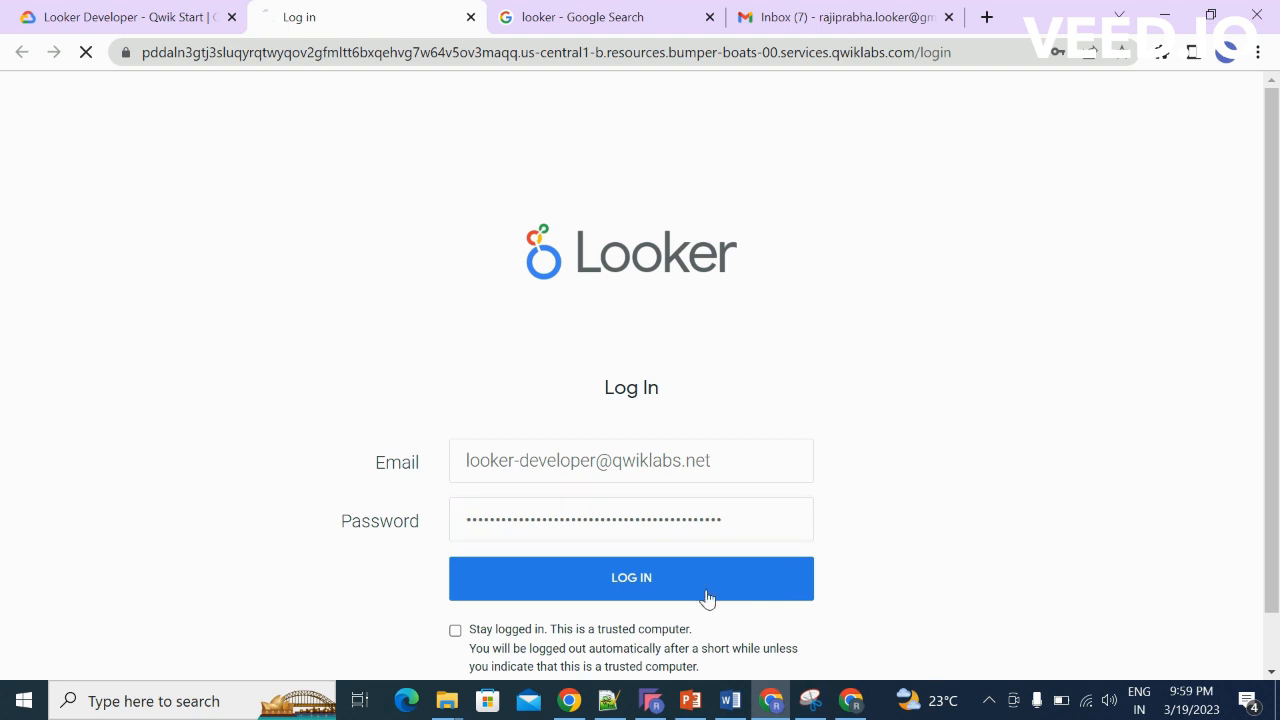
- Wait for the lab account login to finish and the Looker home page to load
{"action": "left_click", "coordinate": [631, 578]}
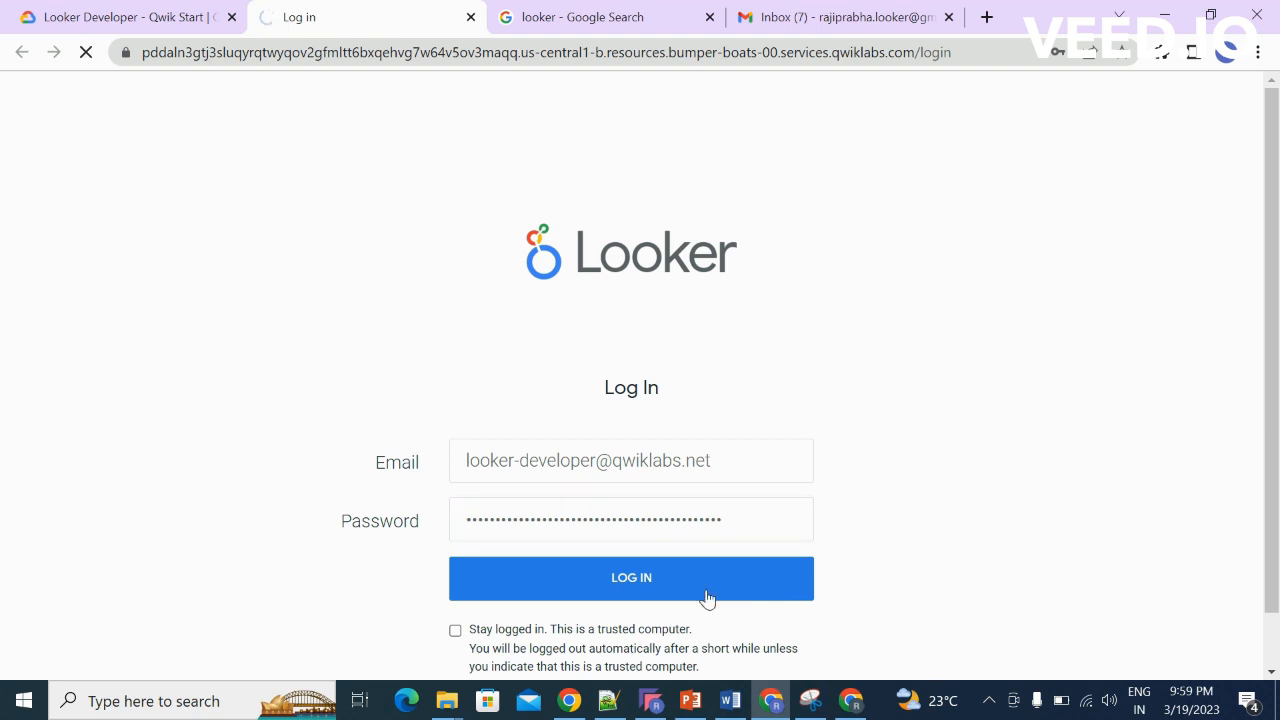
{"action": "left_click", "coordinate": [631, 578]}
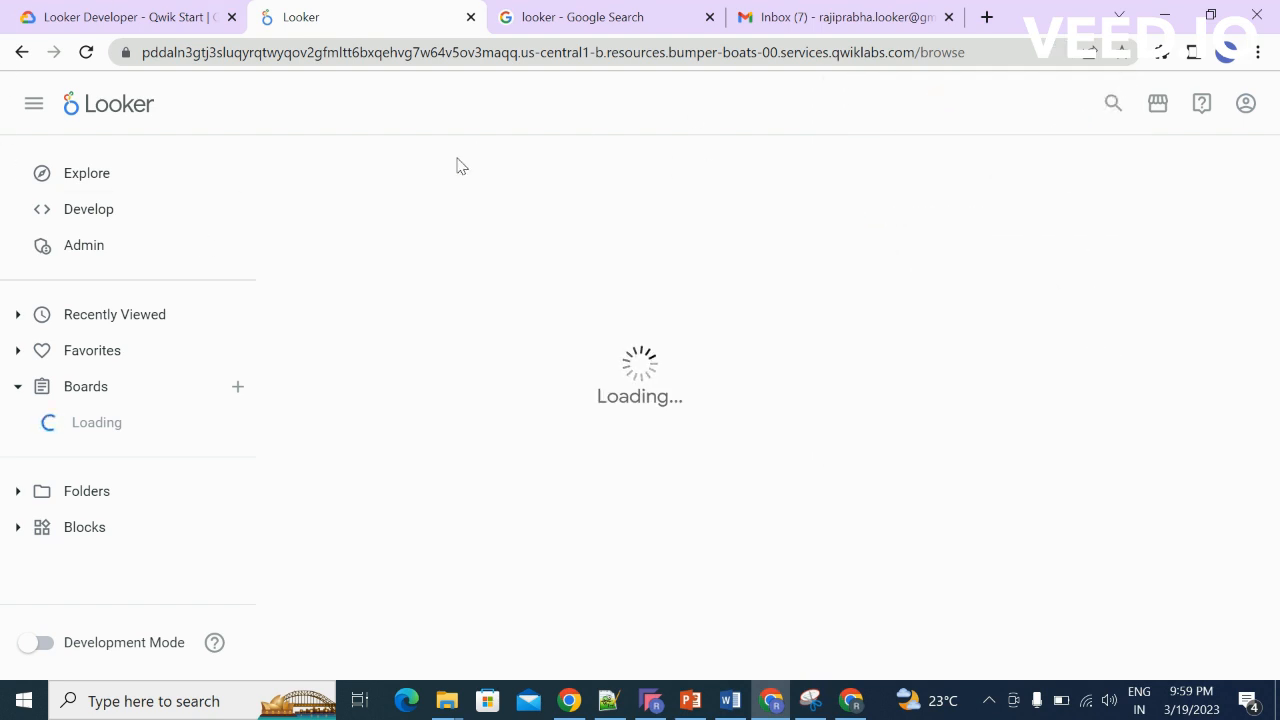
{"action": "mouse_move", "coordinate": [387, 461]}
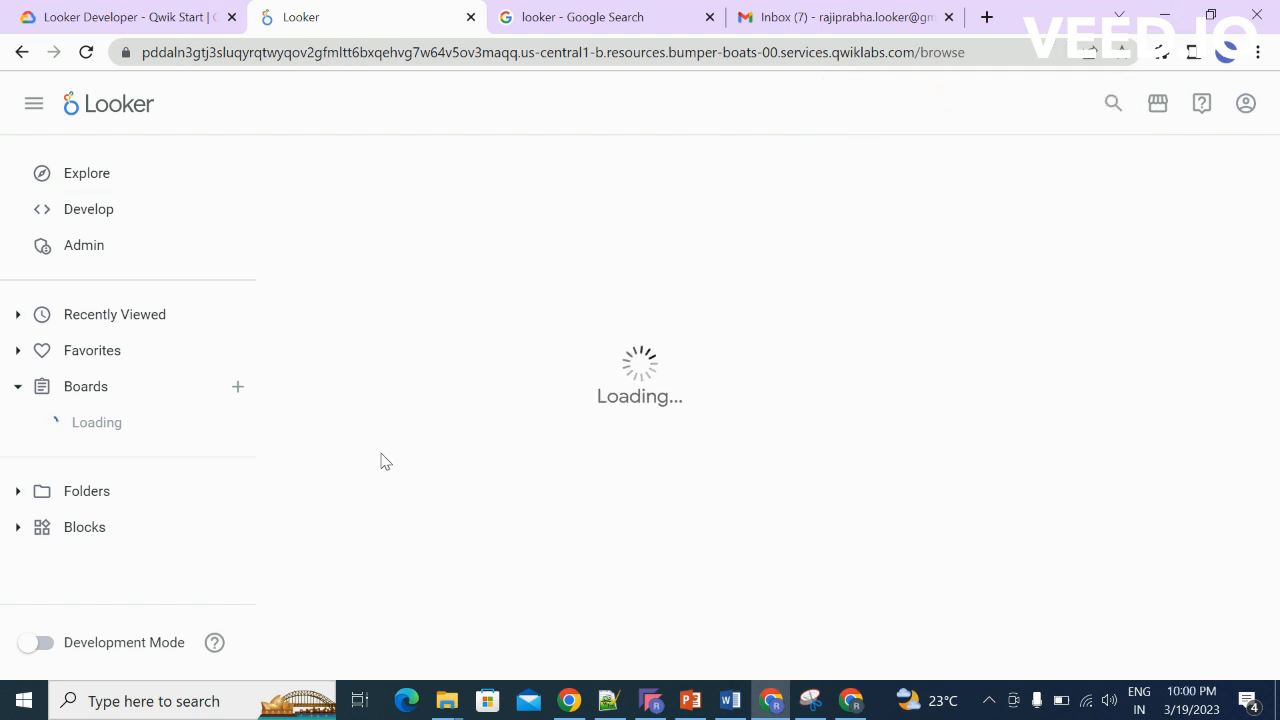
{"action": "mouse_move", "coordinate": [167, 181]}
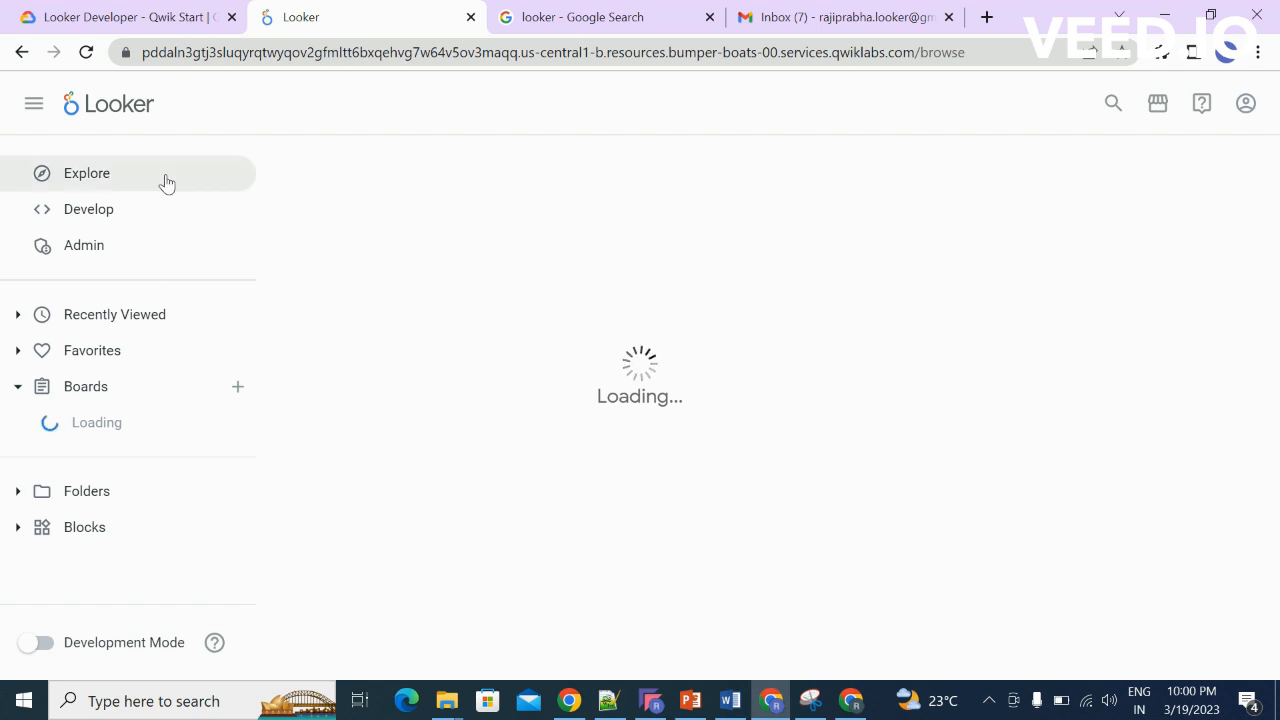
{"action": "mouse_move", "coordinate": [386, 178]}
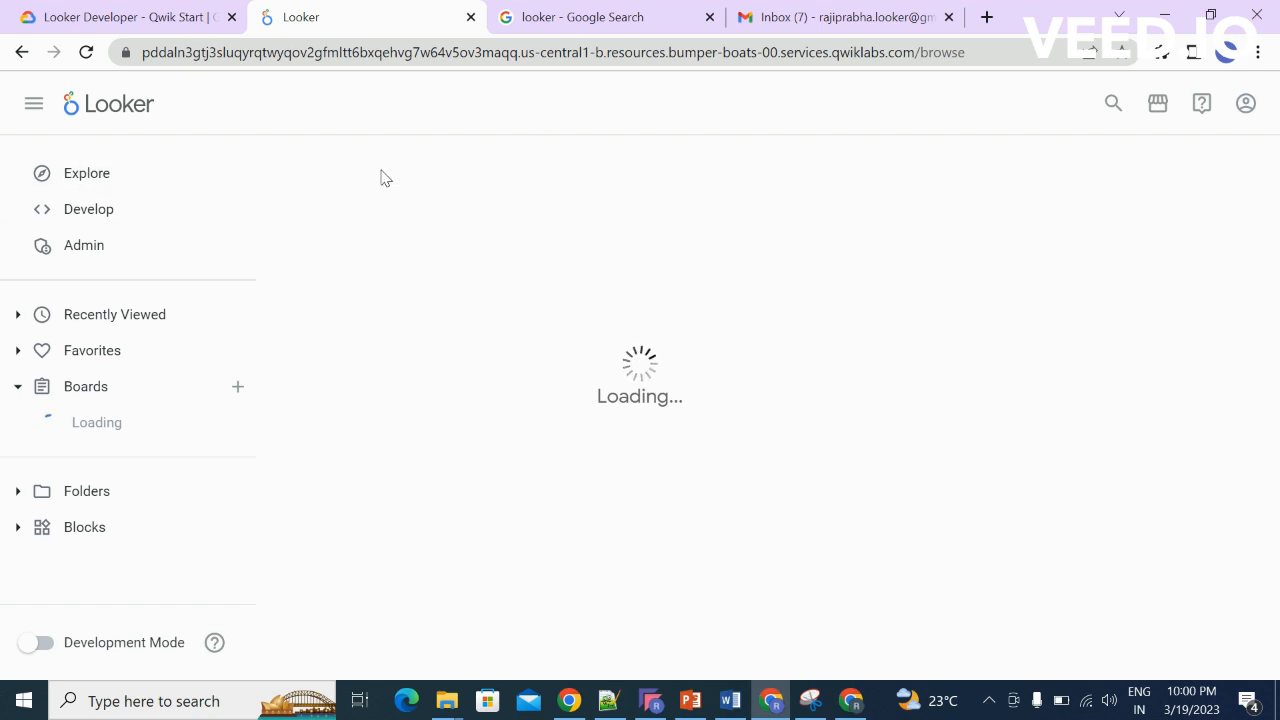